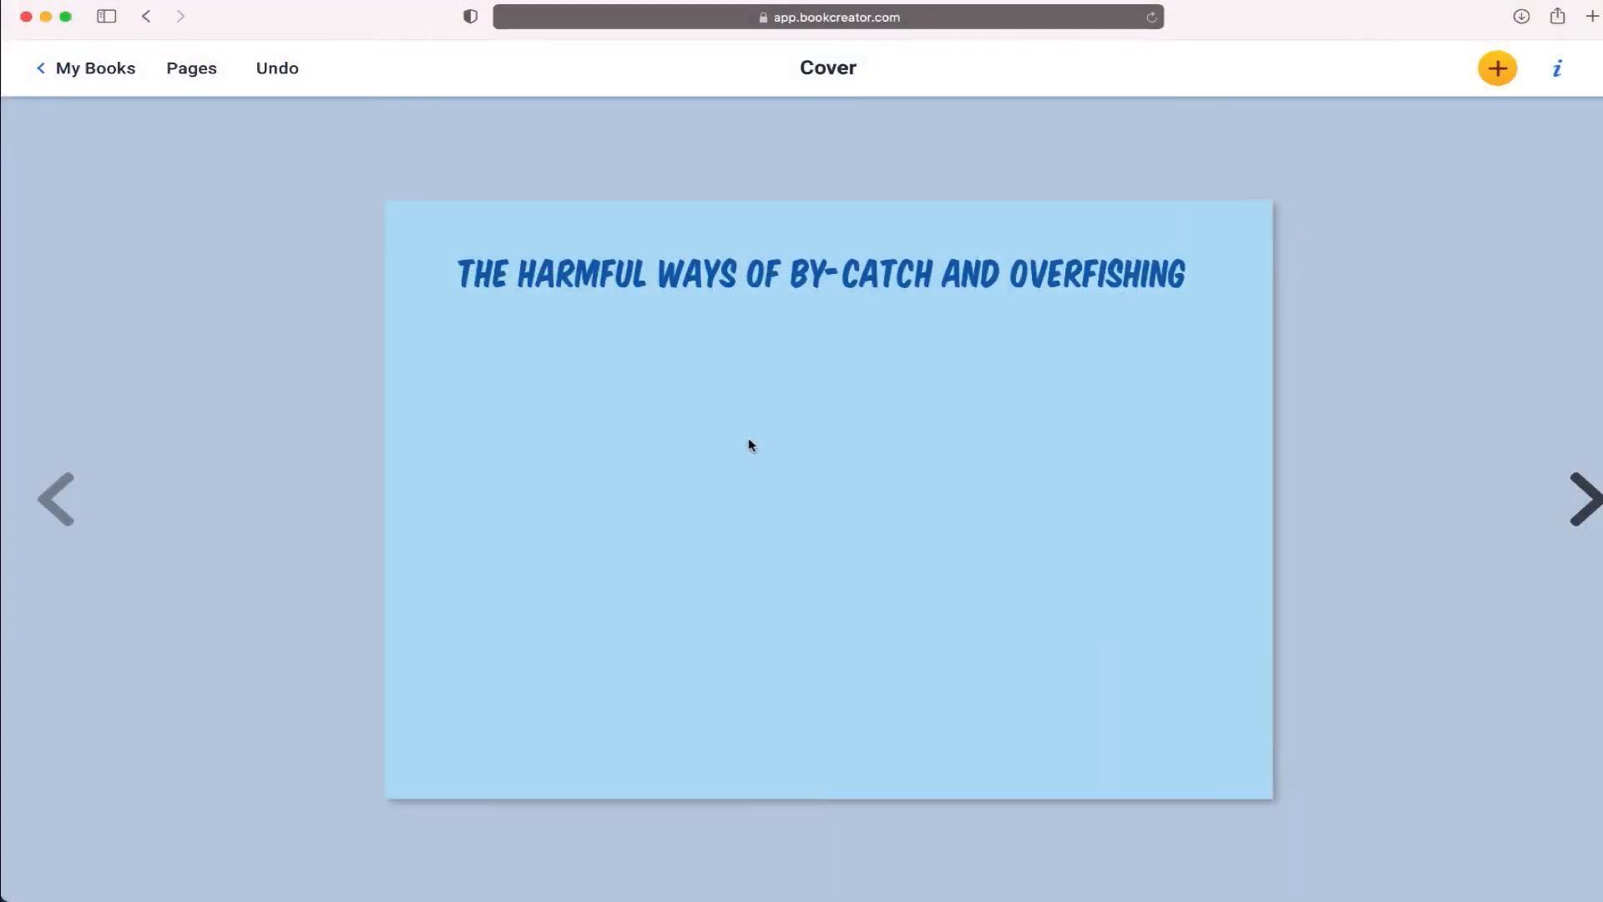
mouse_move(1196, 349)
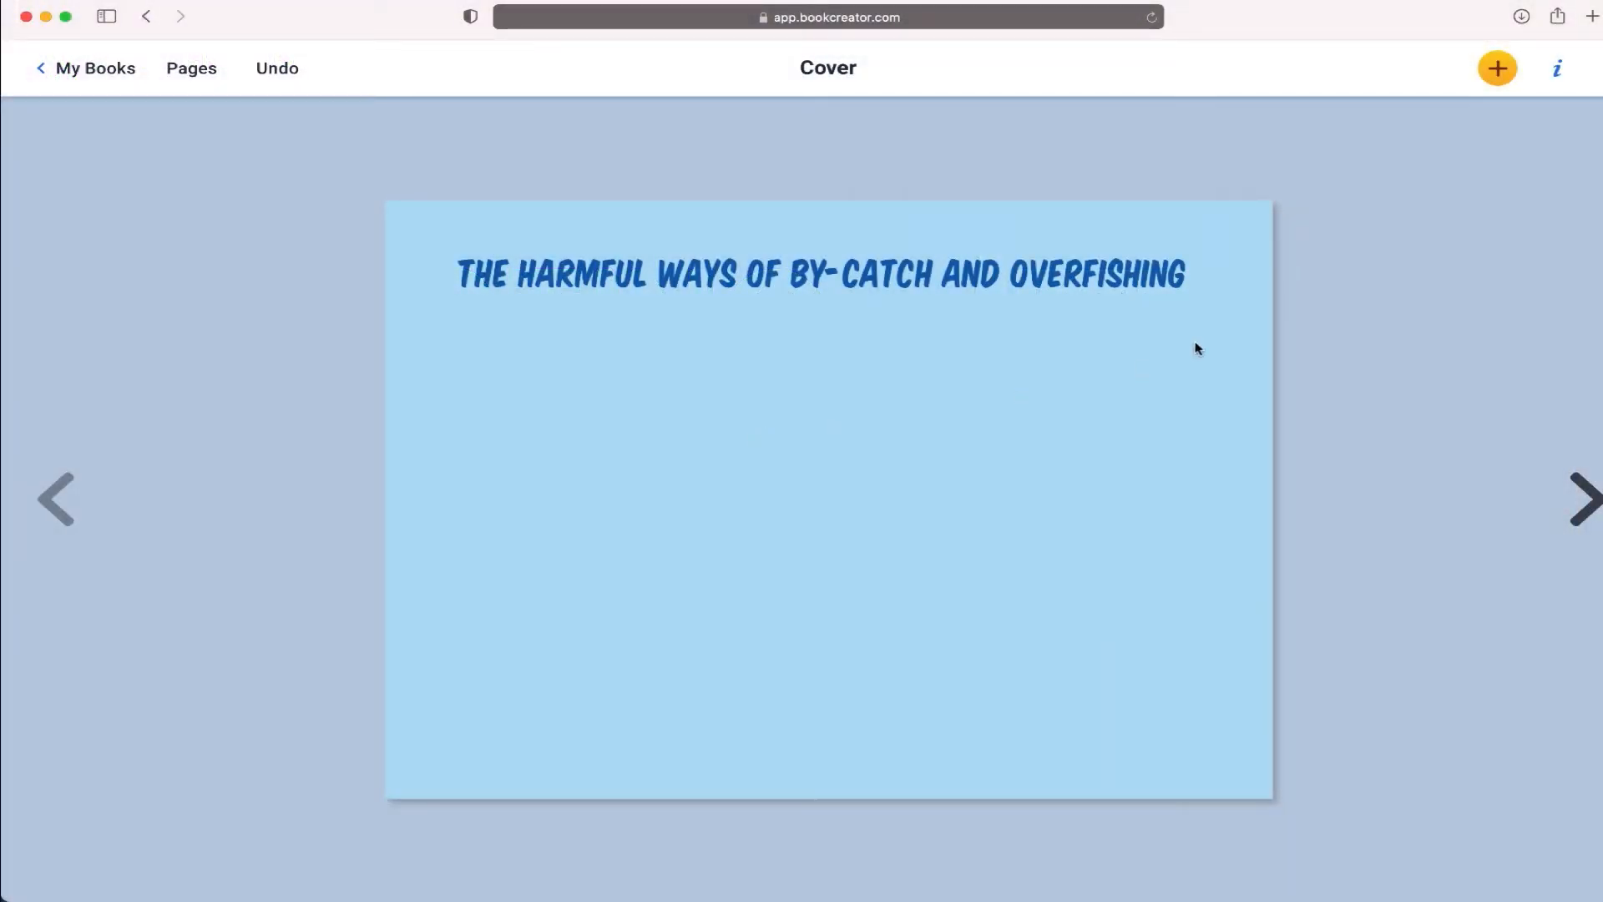
Step: Reveal the add-media choices from the cover's top bar
click(1497, 68)
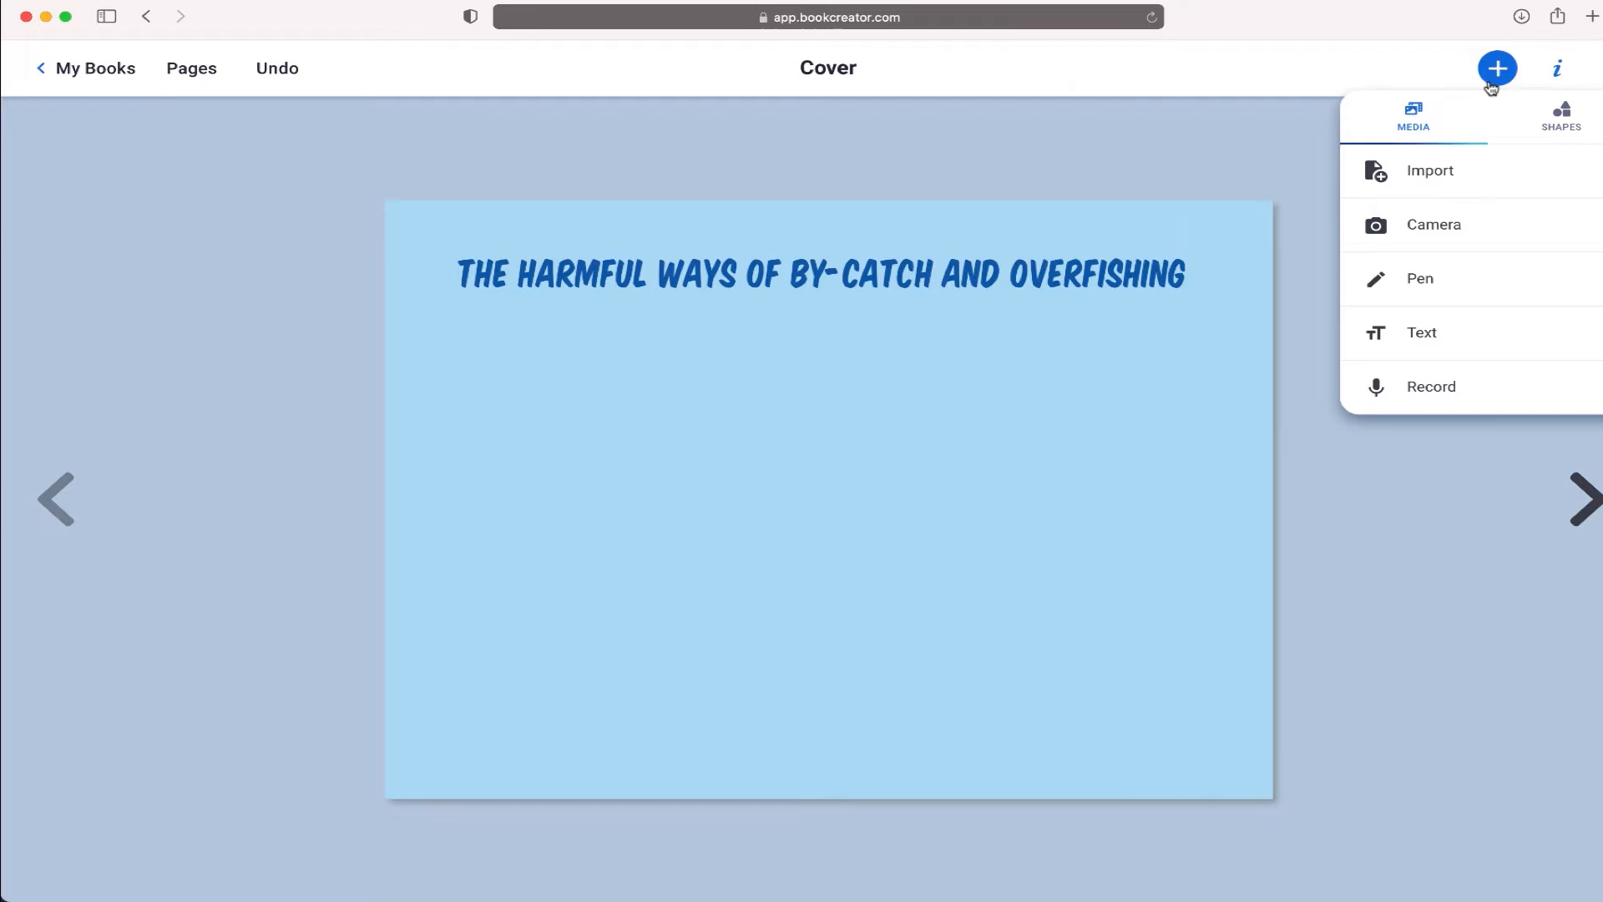
Step: Import and upload the open-mouthed dolphin photo file onto the cover
click(1430, 170)
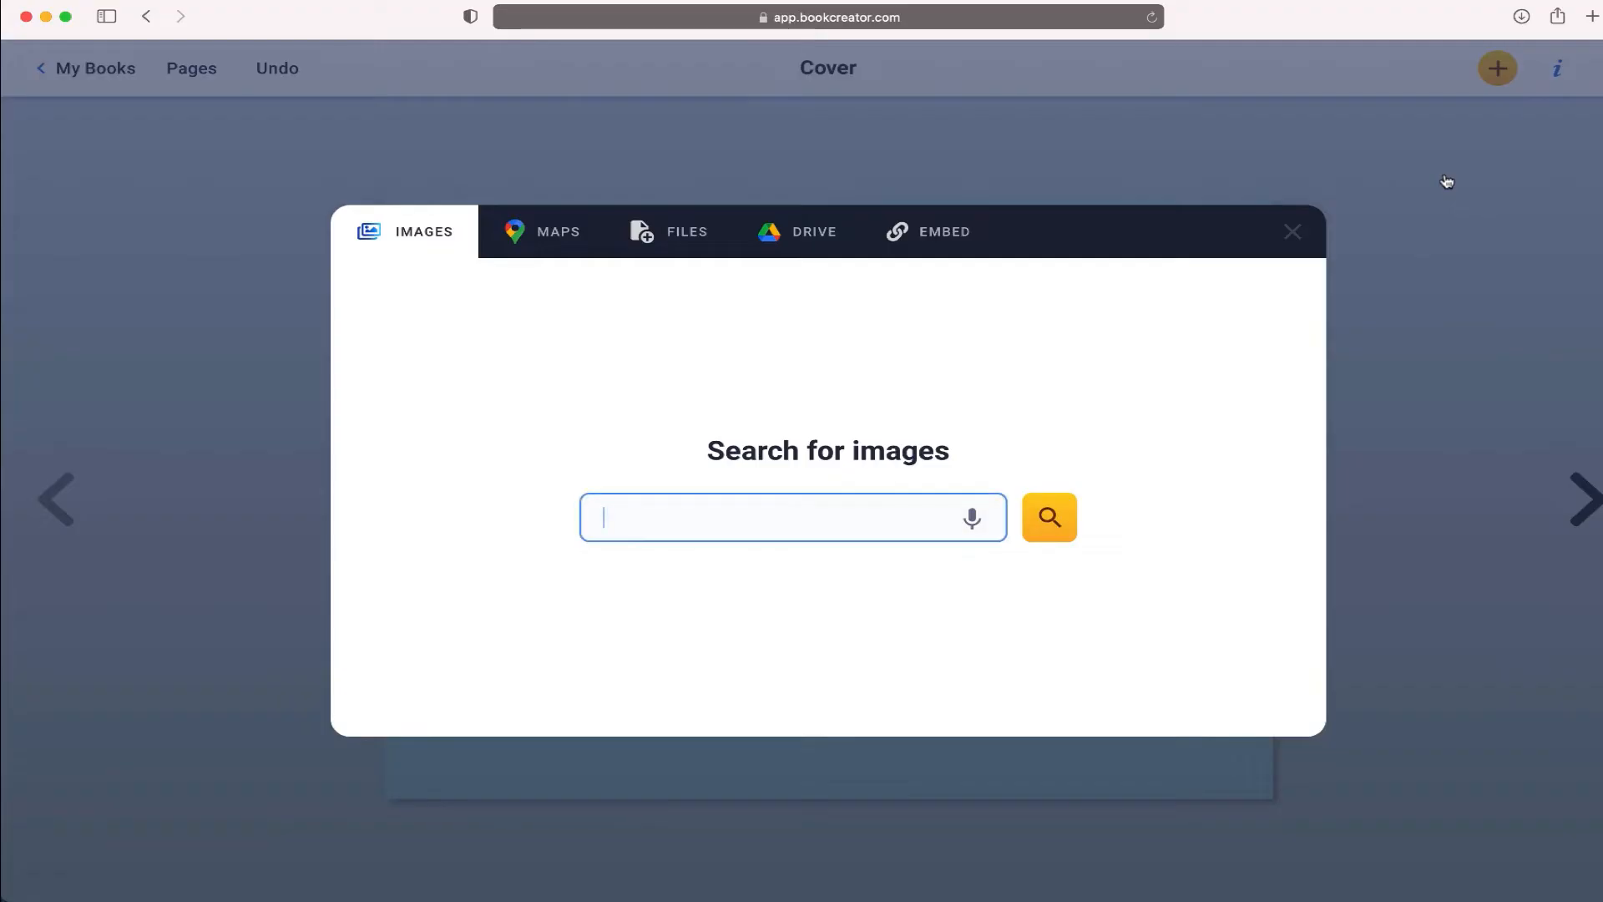
mouse_move(511, 192)
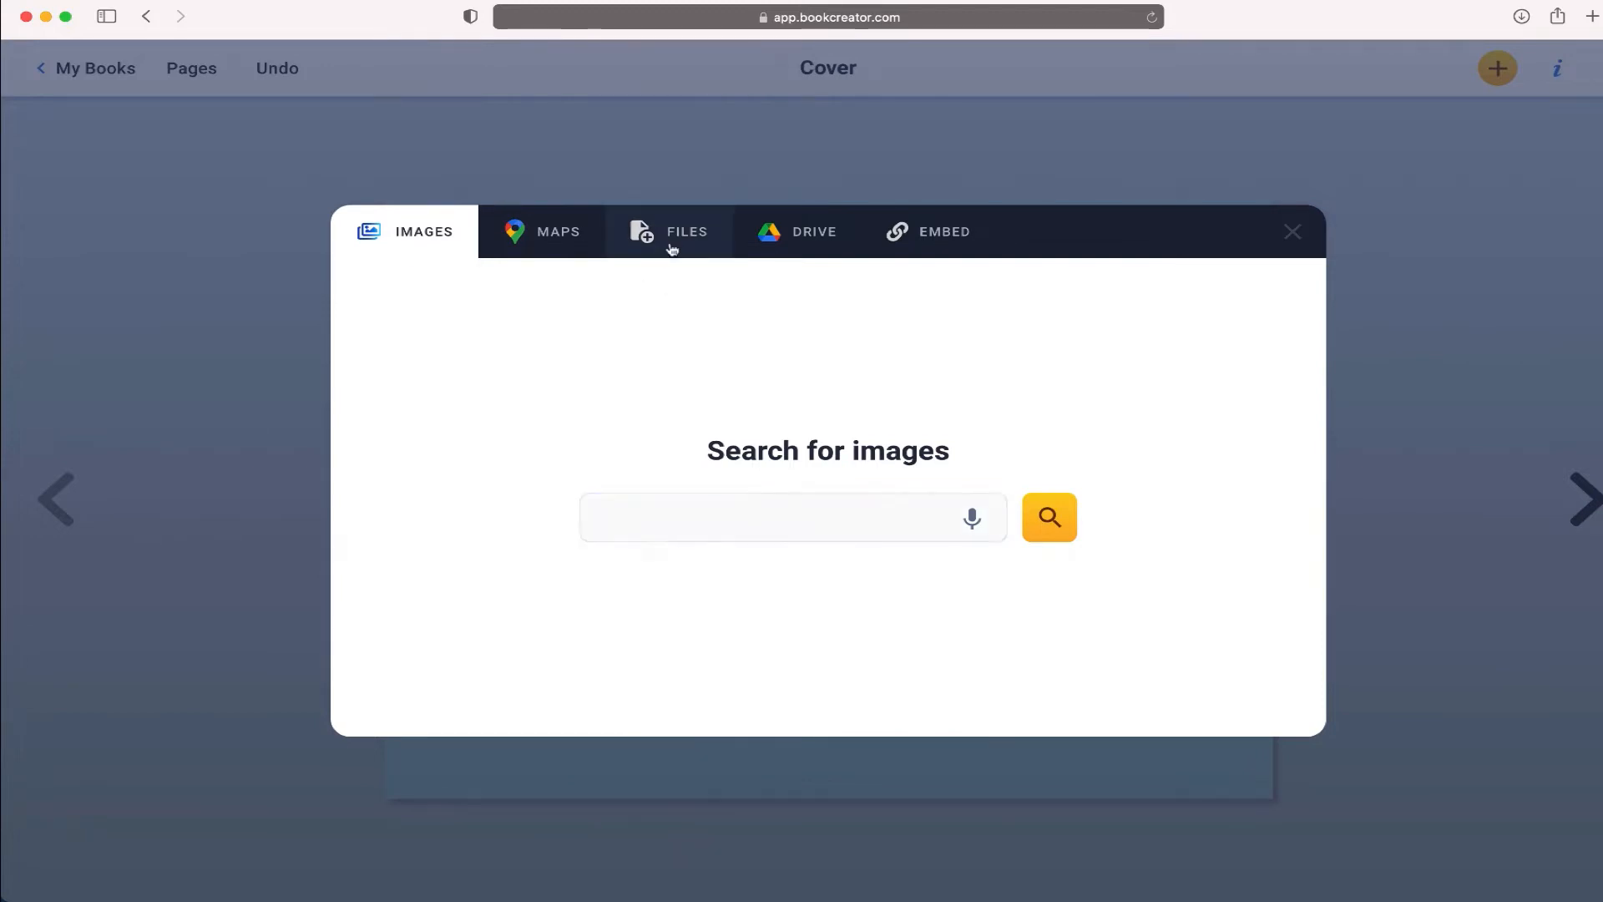
click(686, 231)
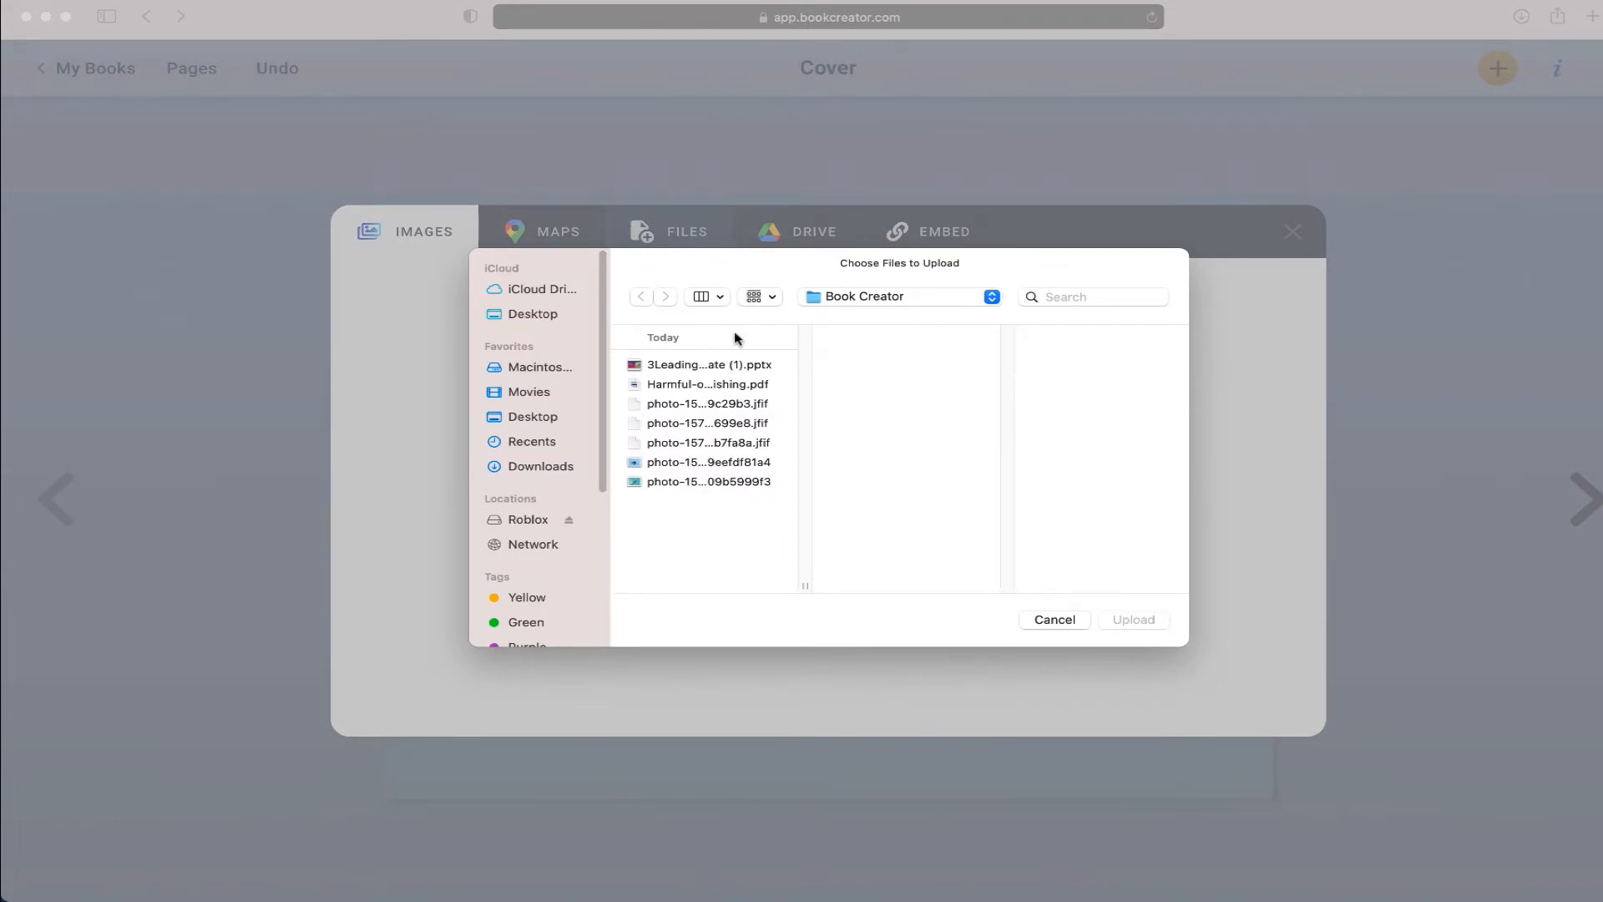
click(1054, 619)
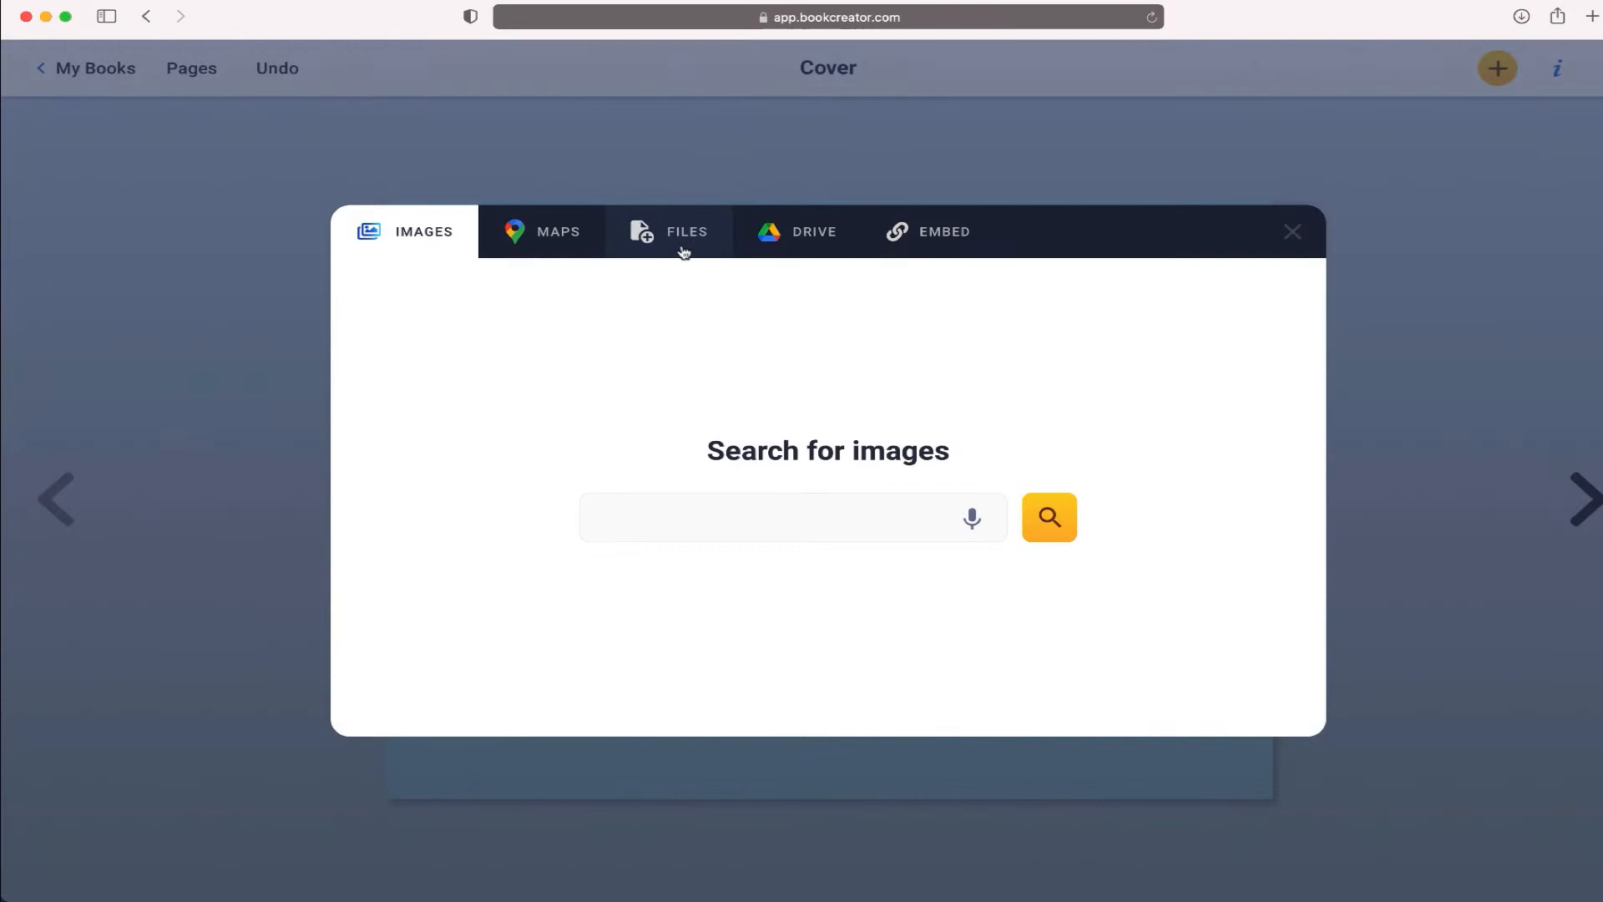
click(686, 230)
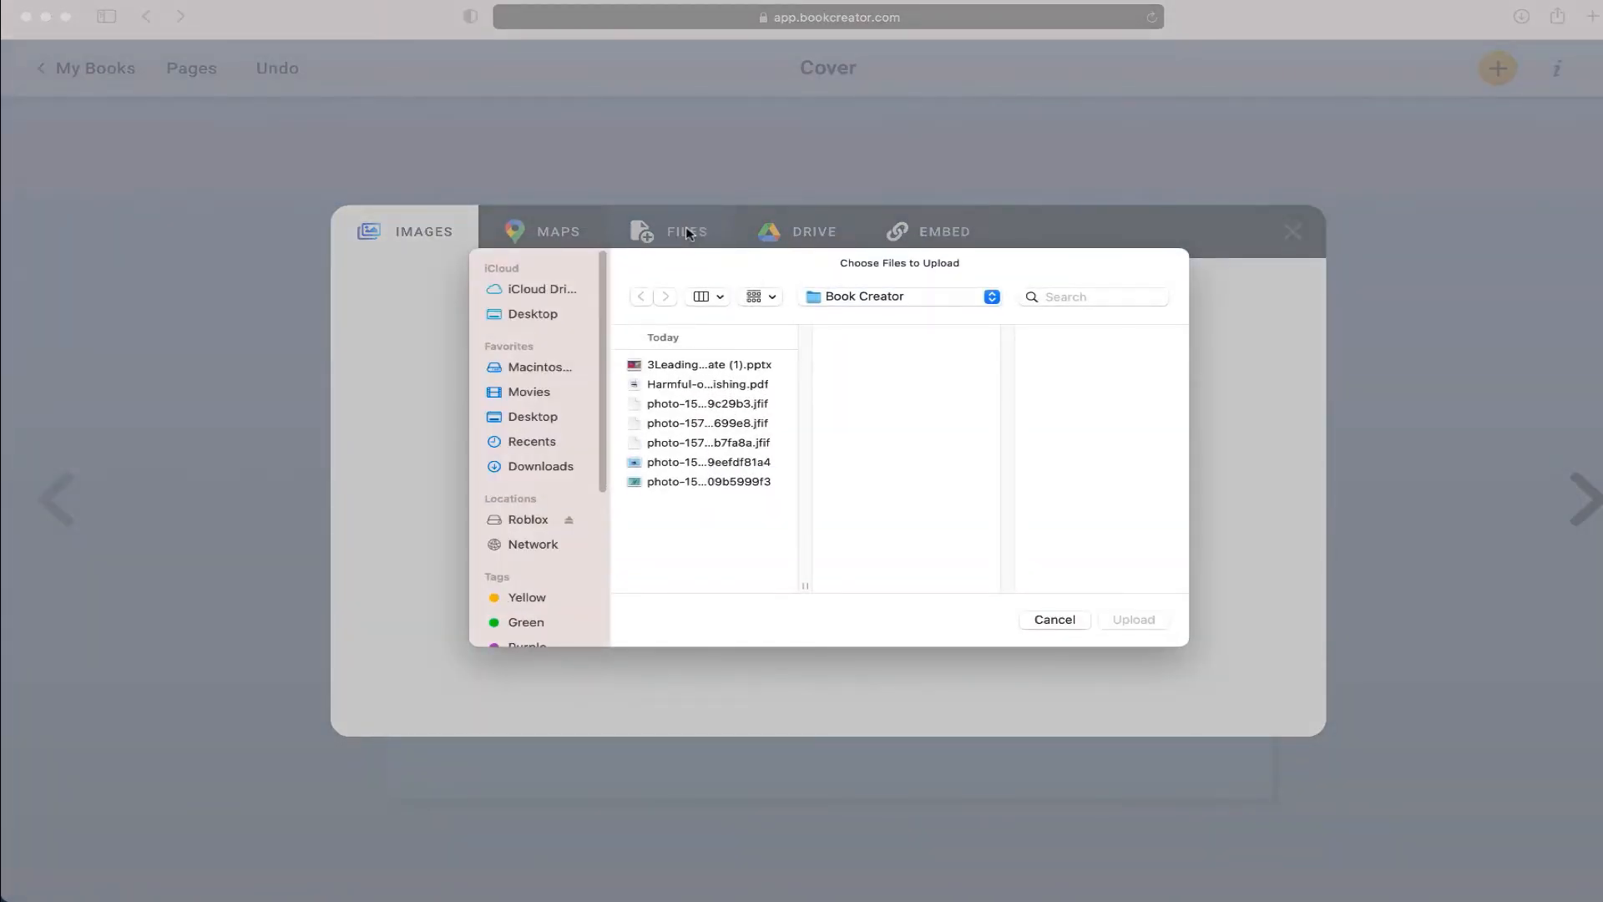
mouse_move(881, 291)
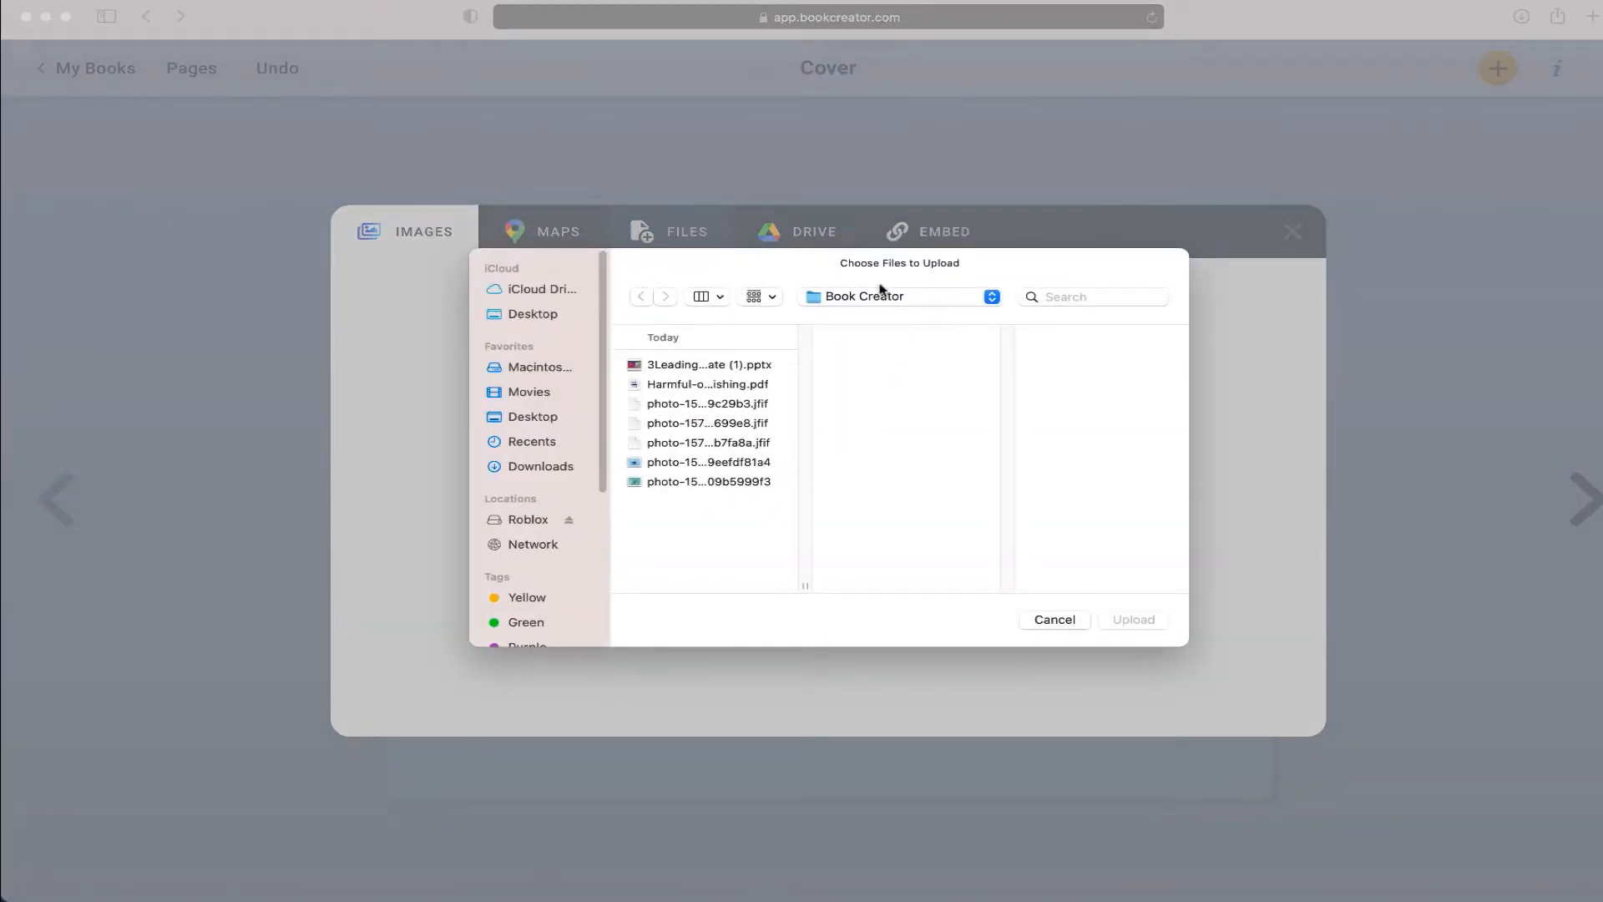
mouse_move(653, 562)
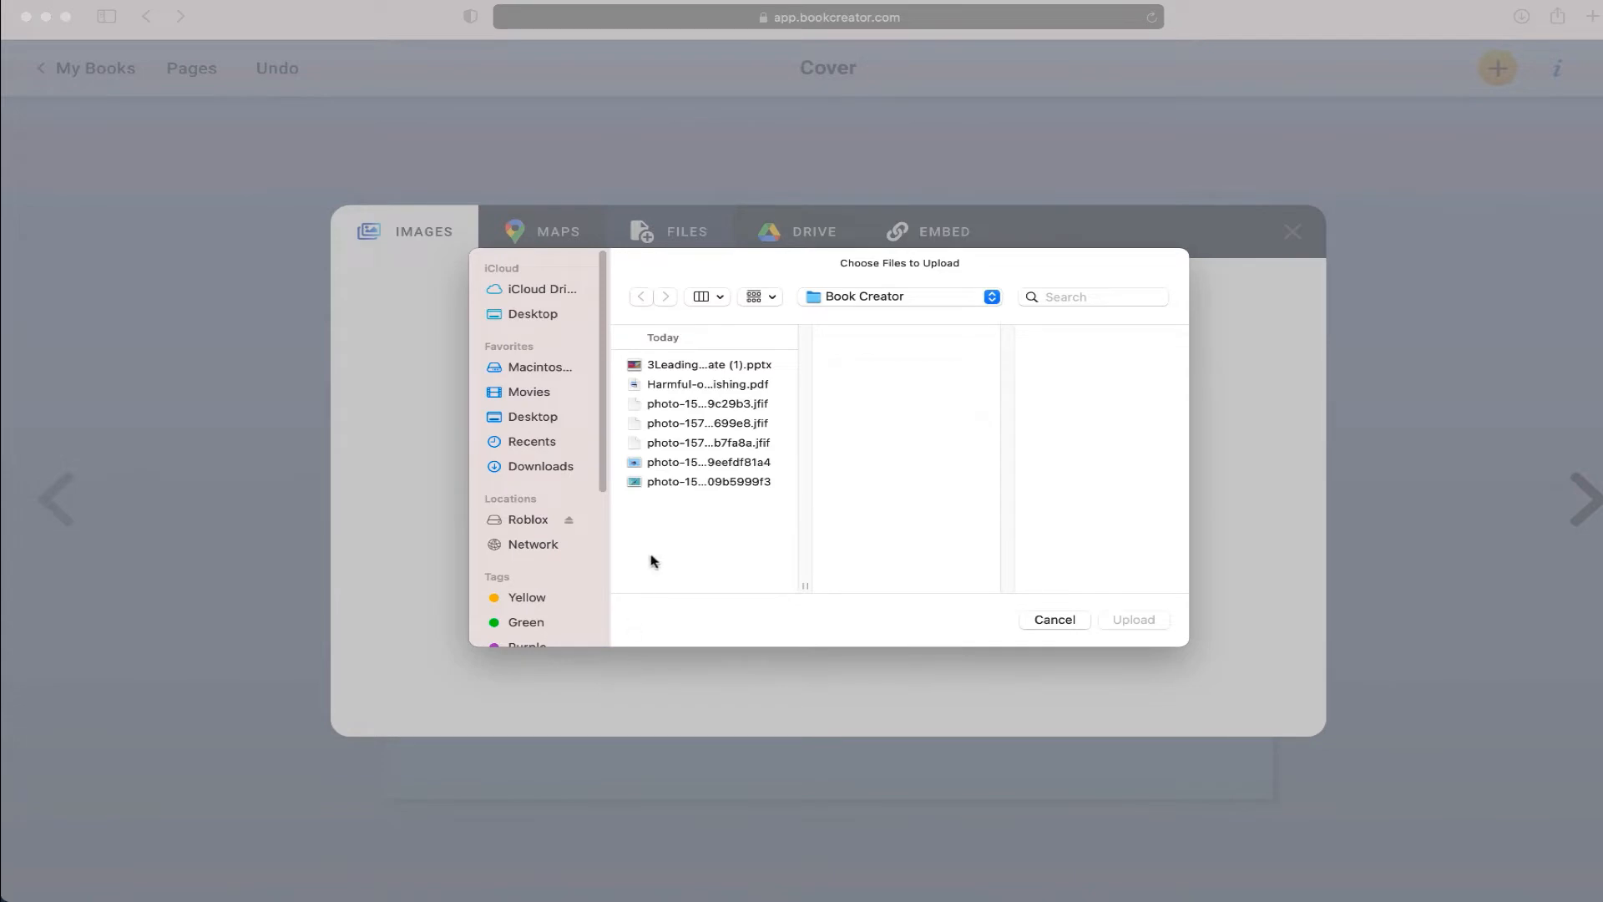
click(708, 462)
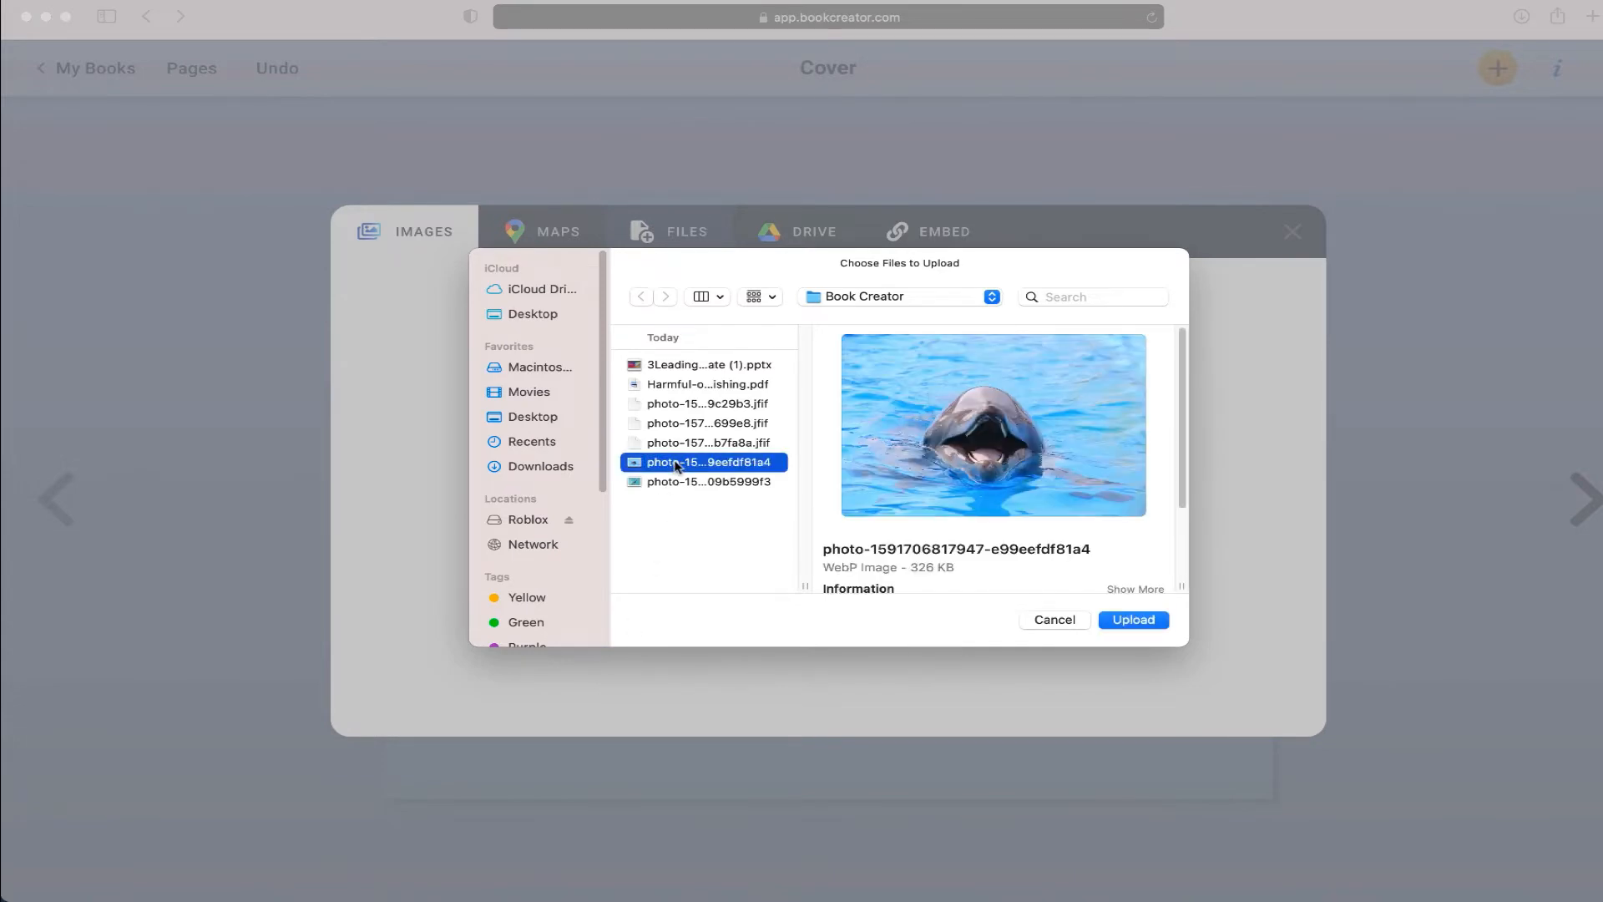
mouse_move(1174, 625)
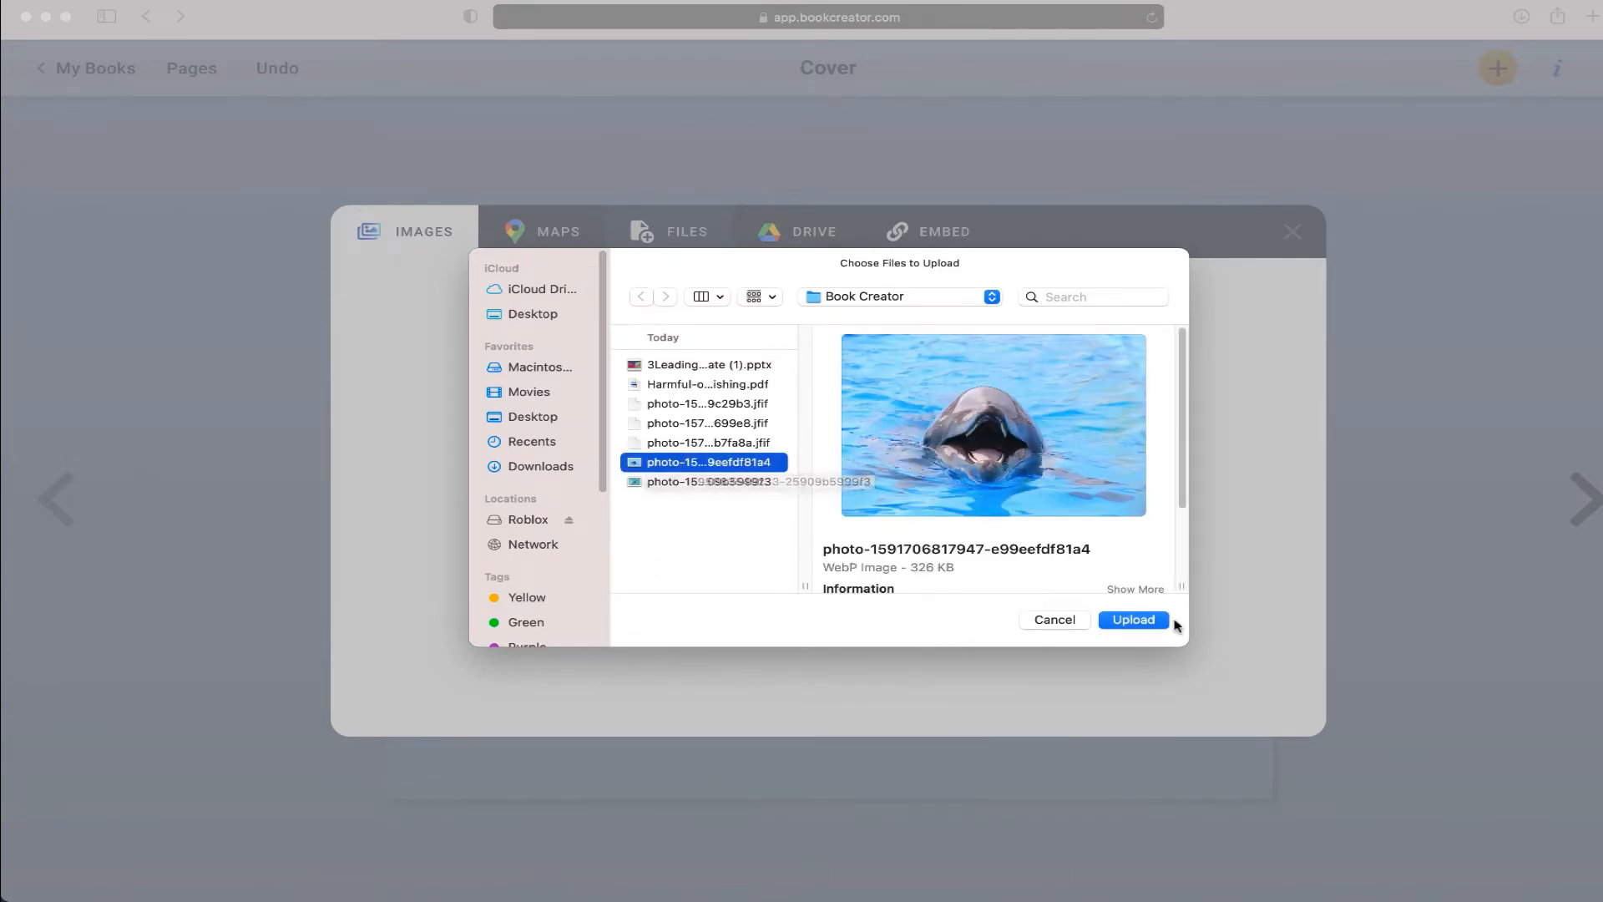
click(1133, 619)
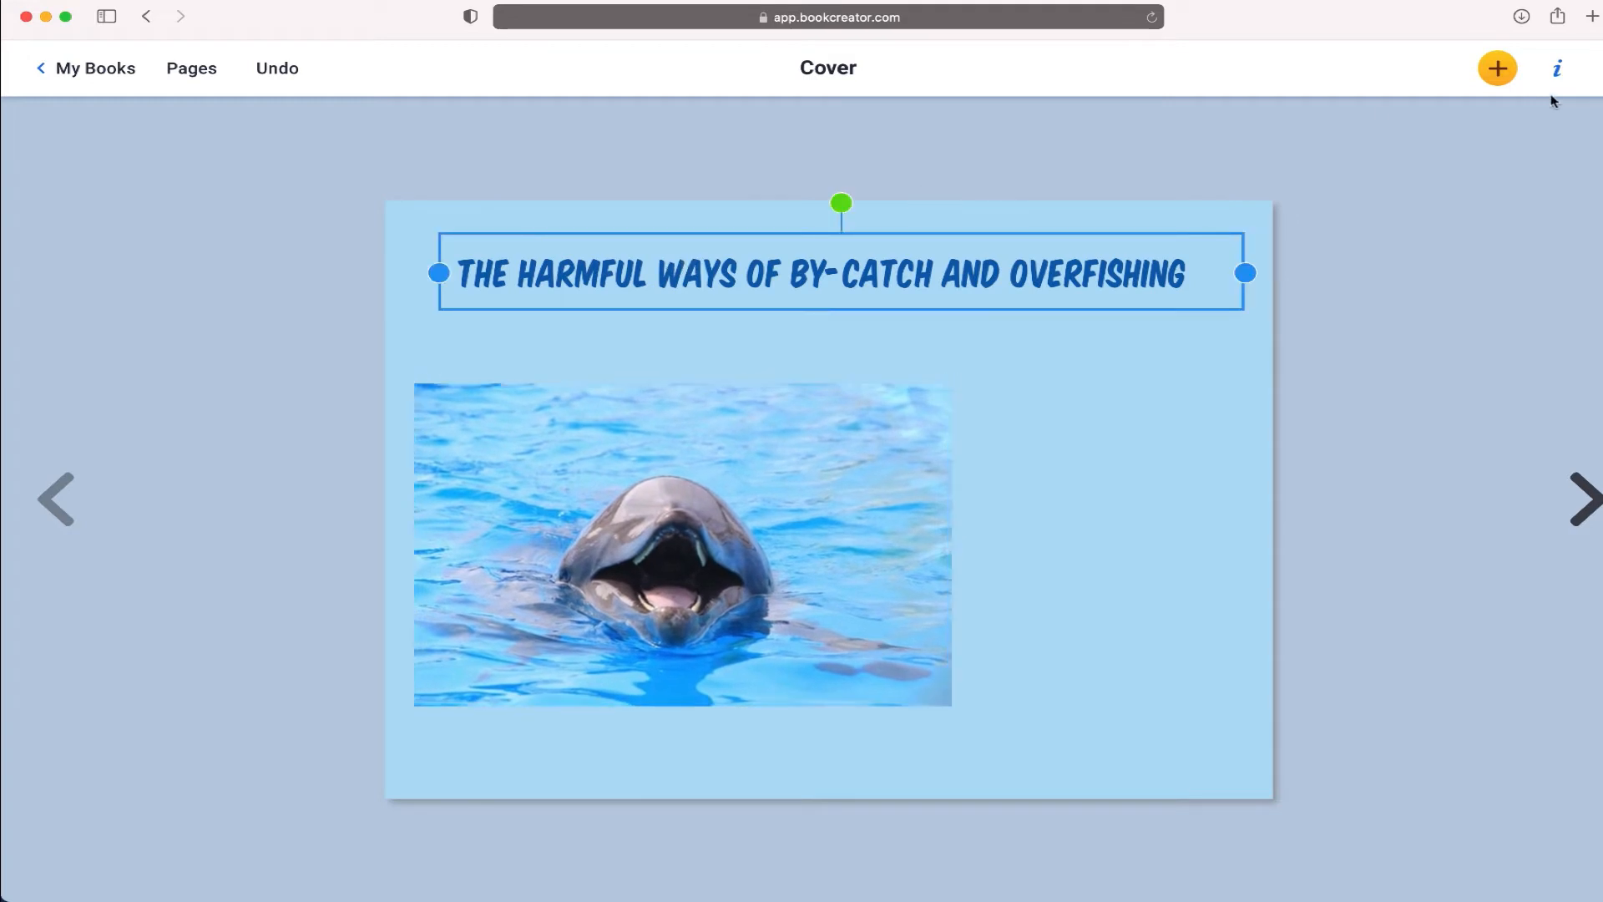
Step: Enlarge the title text so it wraps onto two lines above the photo
click(1555, 67)
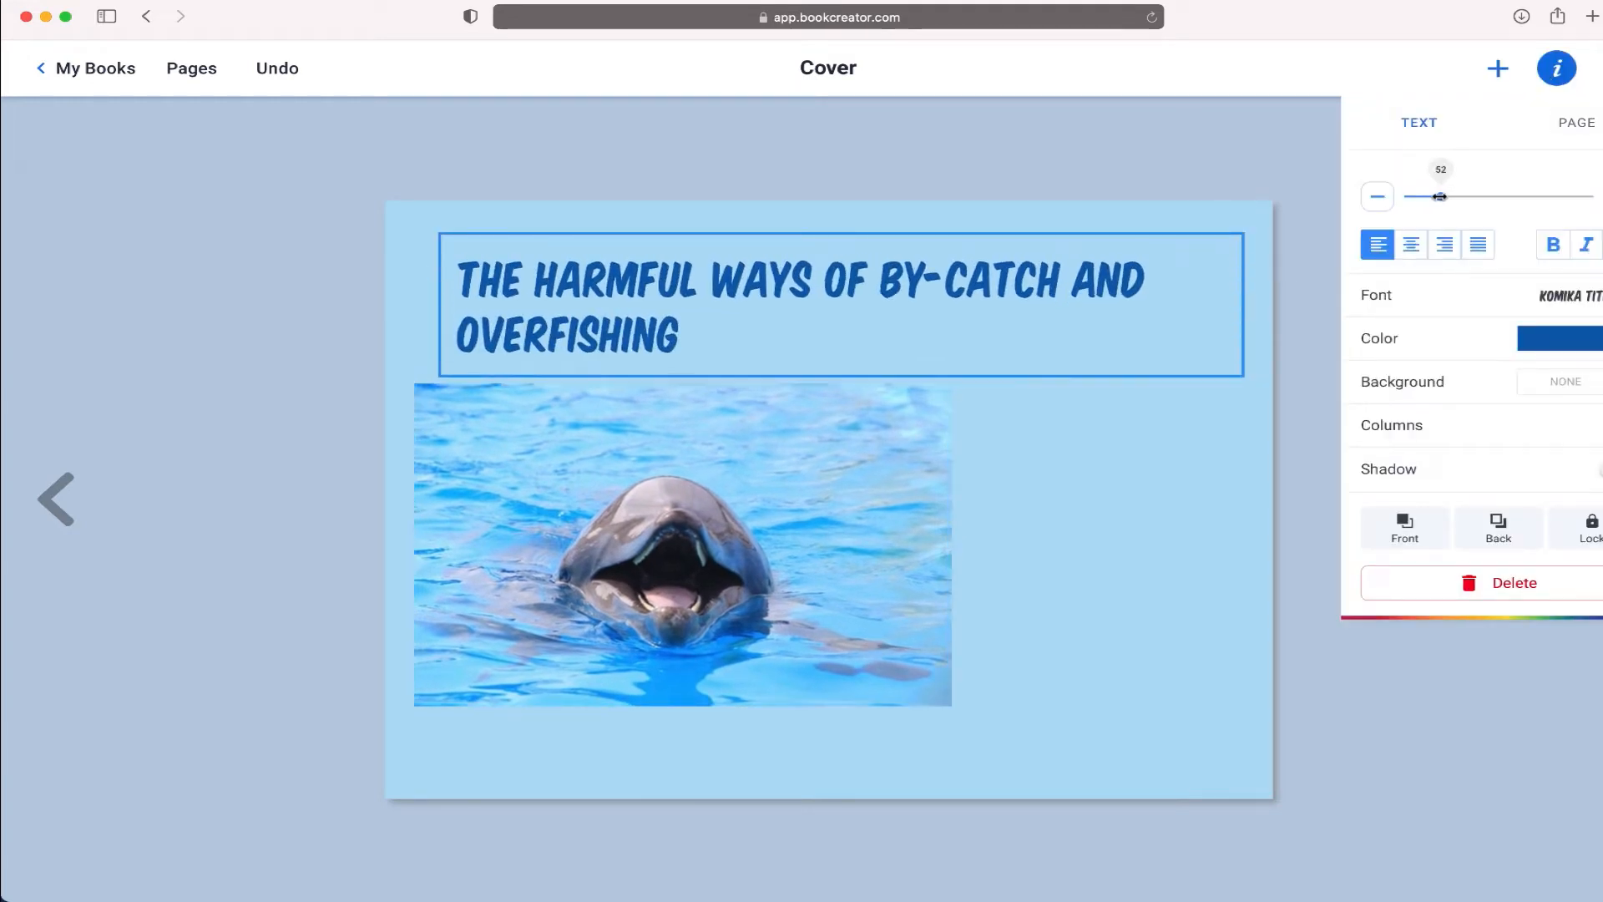
click(858, 481)
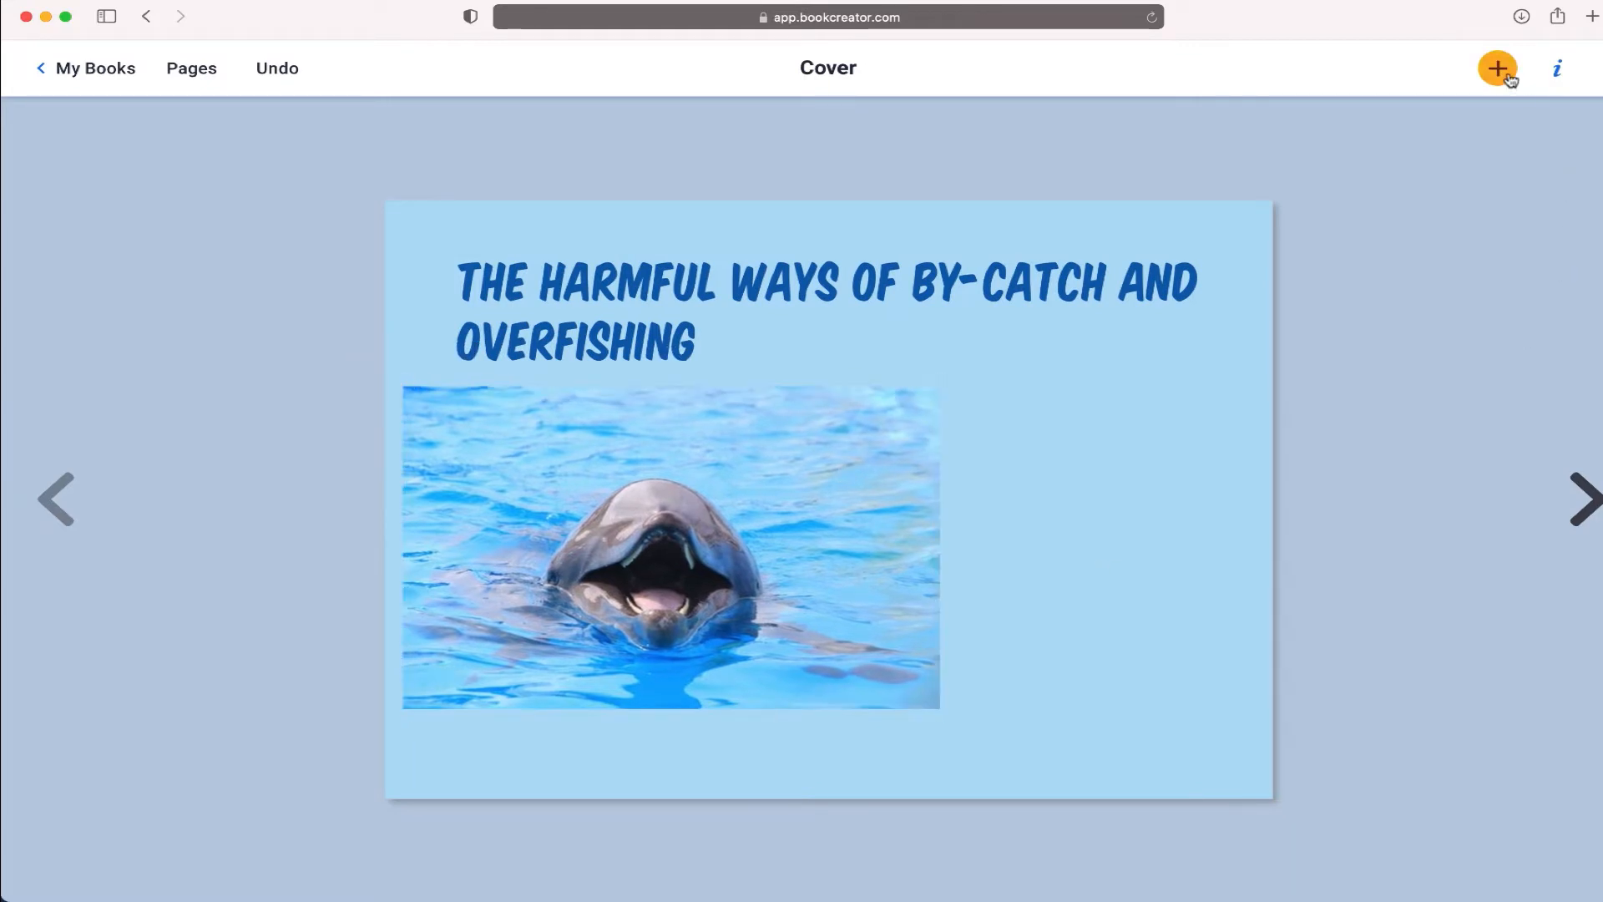
Step: Search the online image library for 'dolphin'
click(1496, 67)
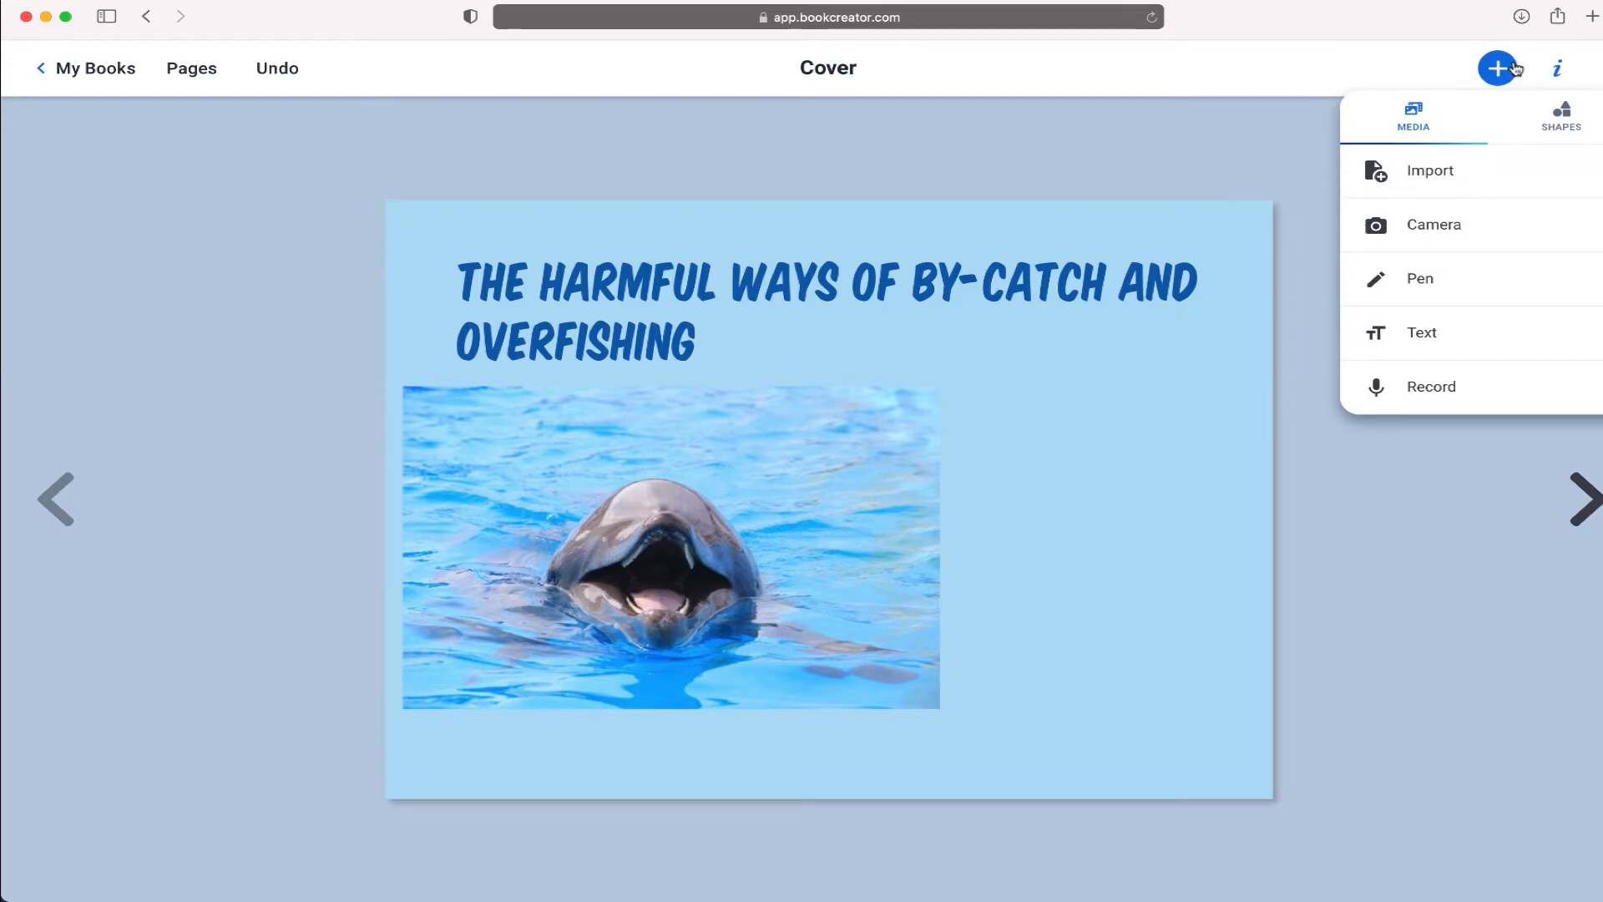
click(1429, 170)
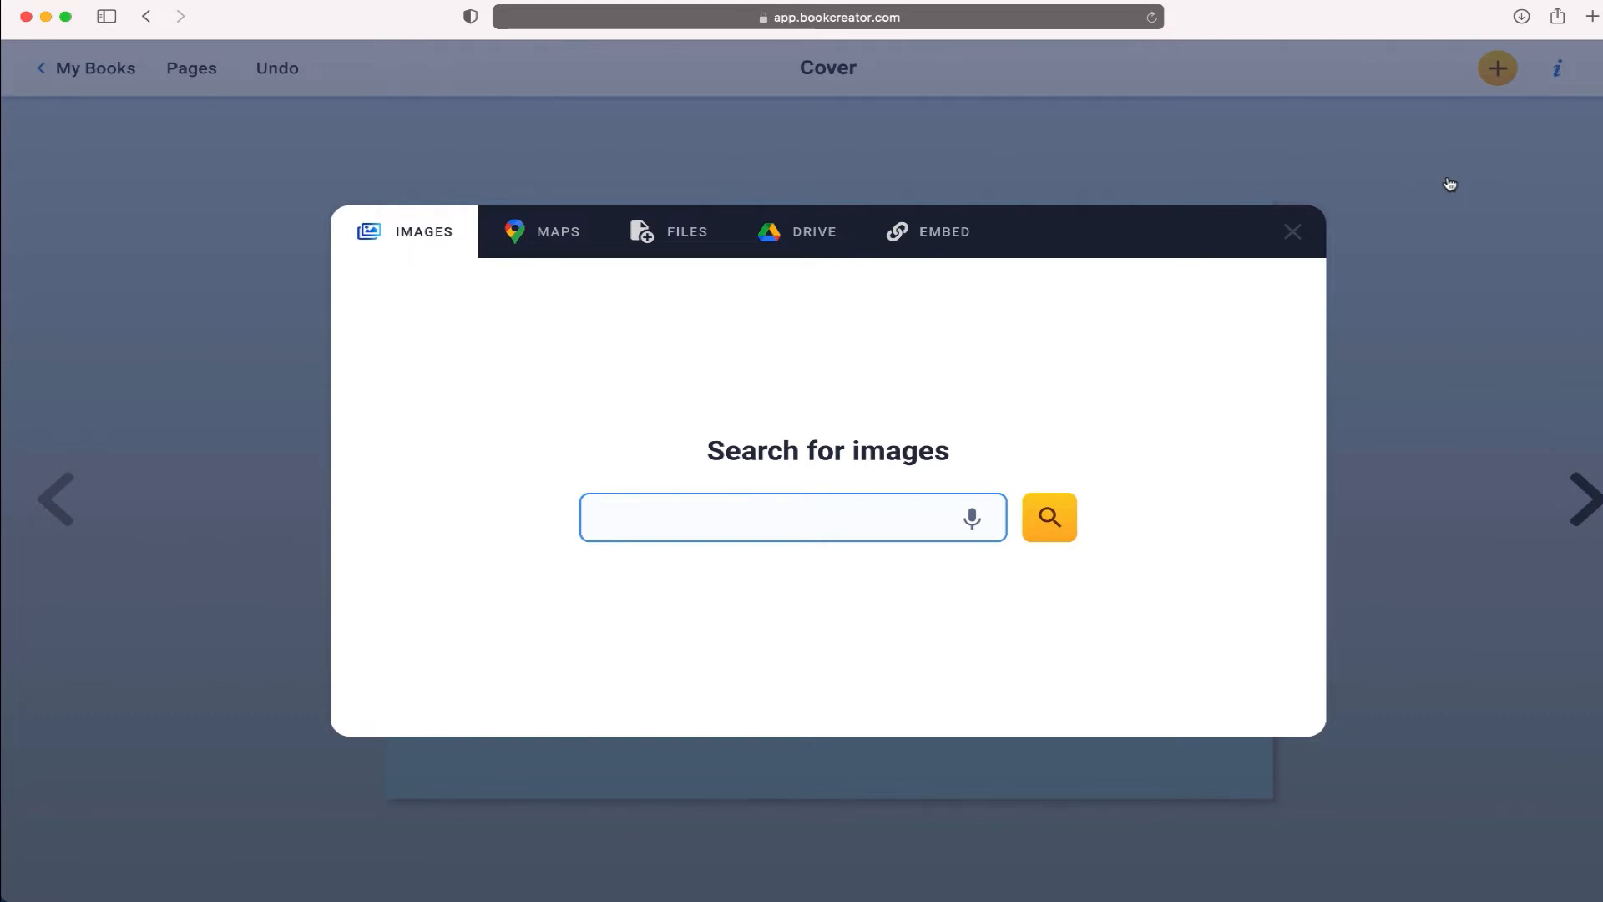
mouse_move(764, 511)
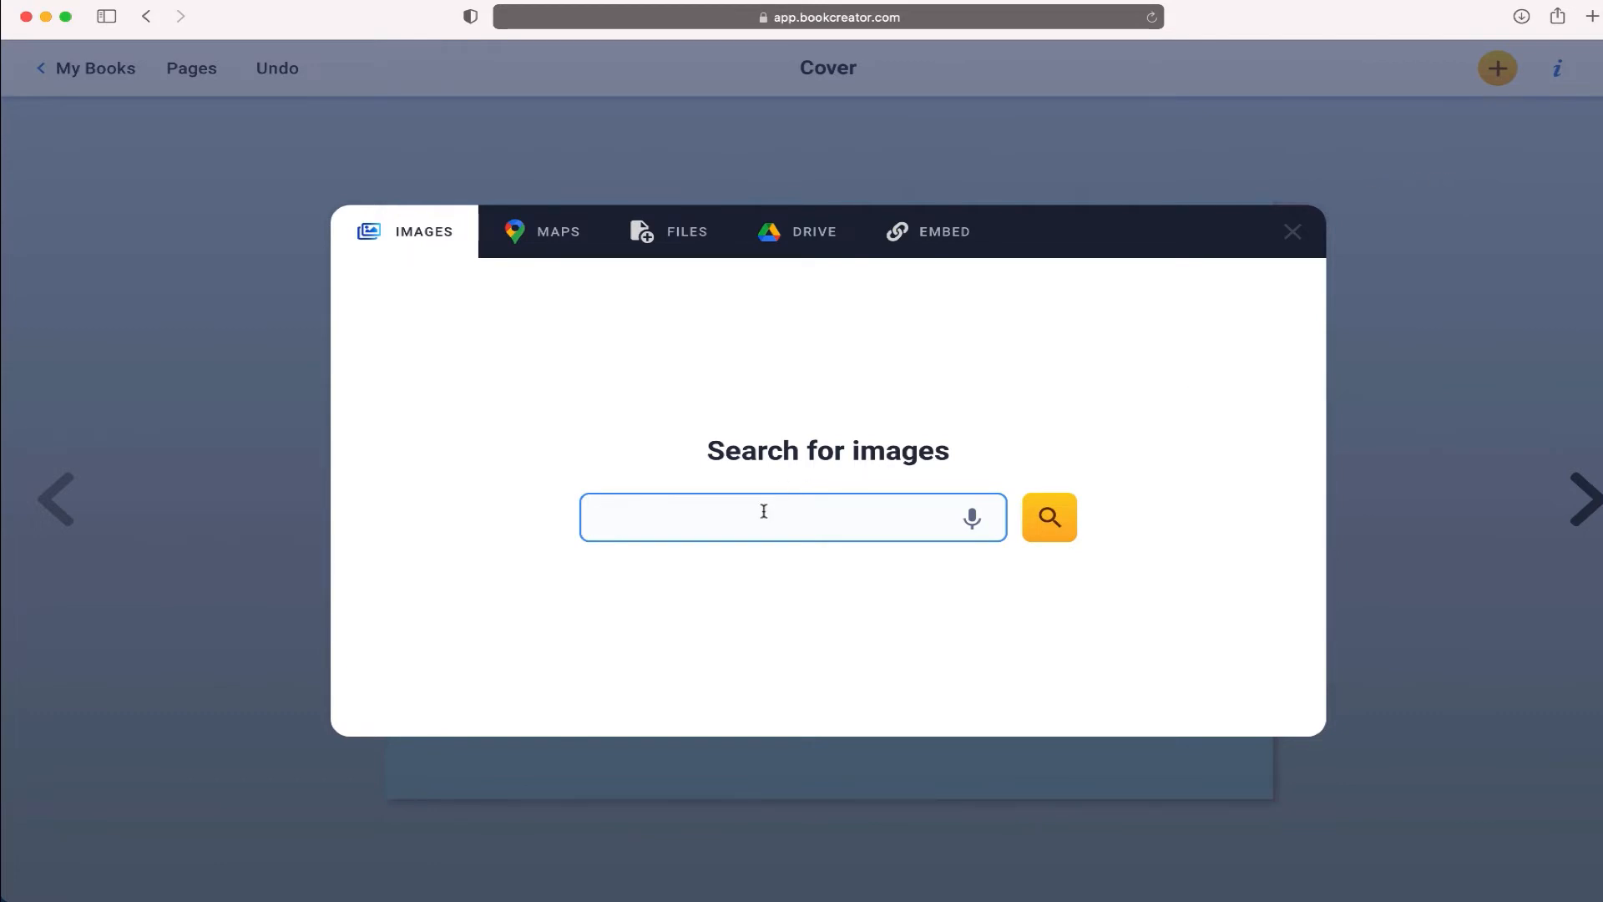
text(dolpho)
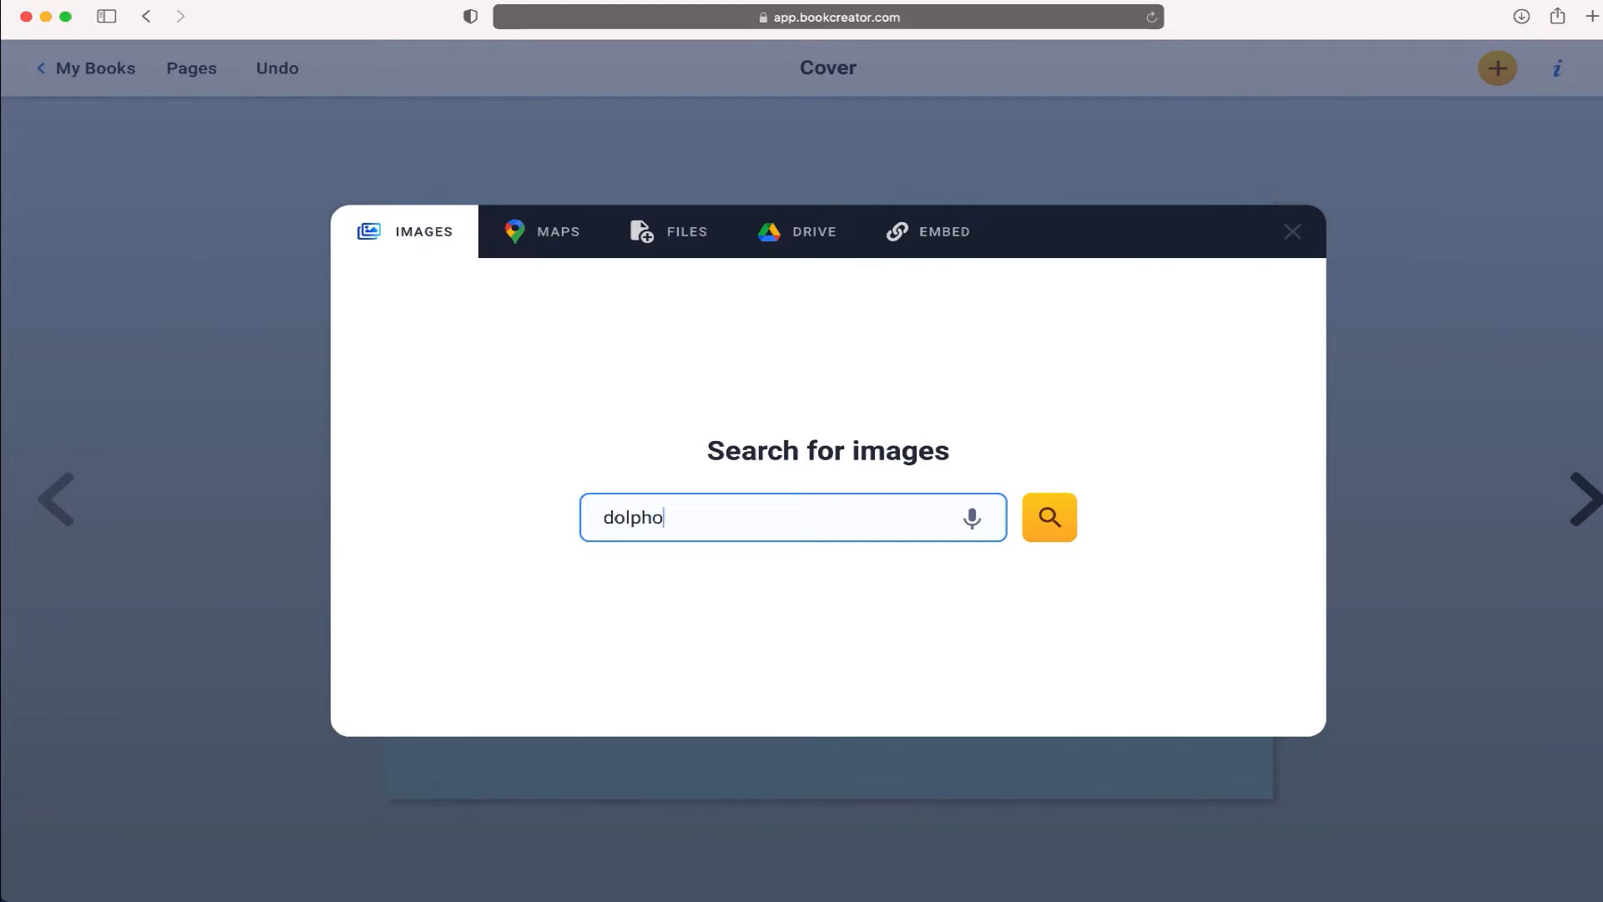
text(dolphin)
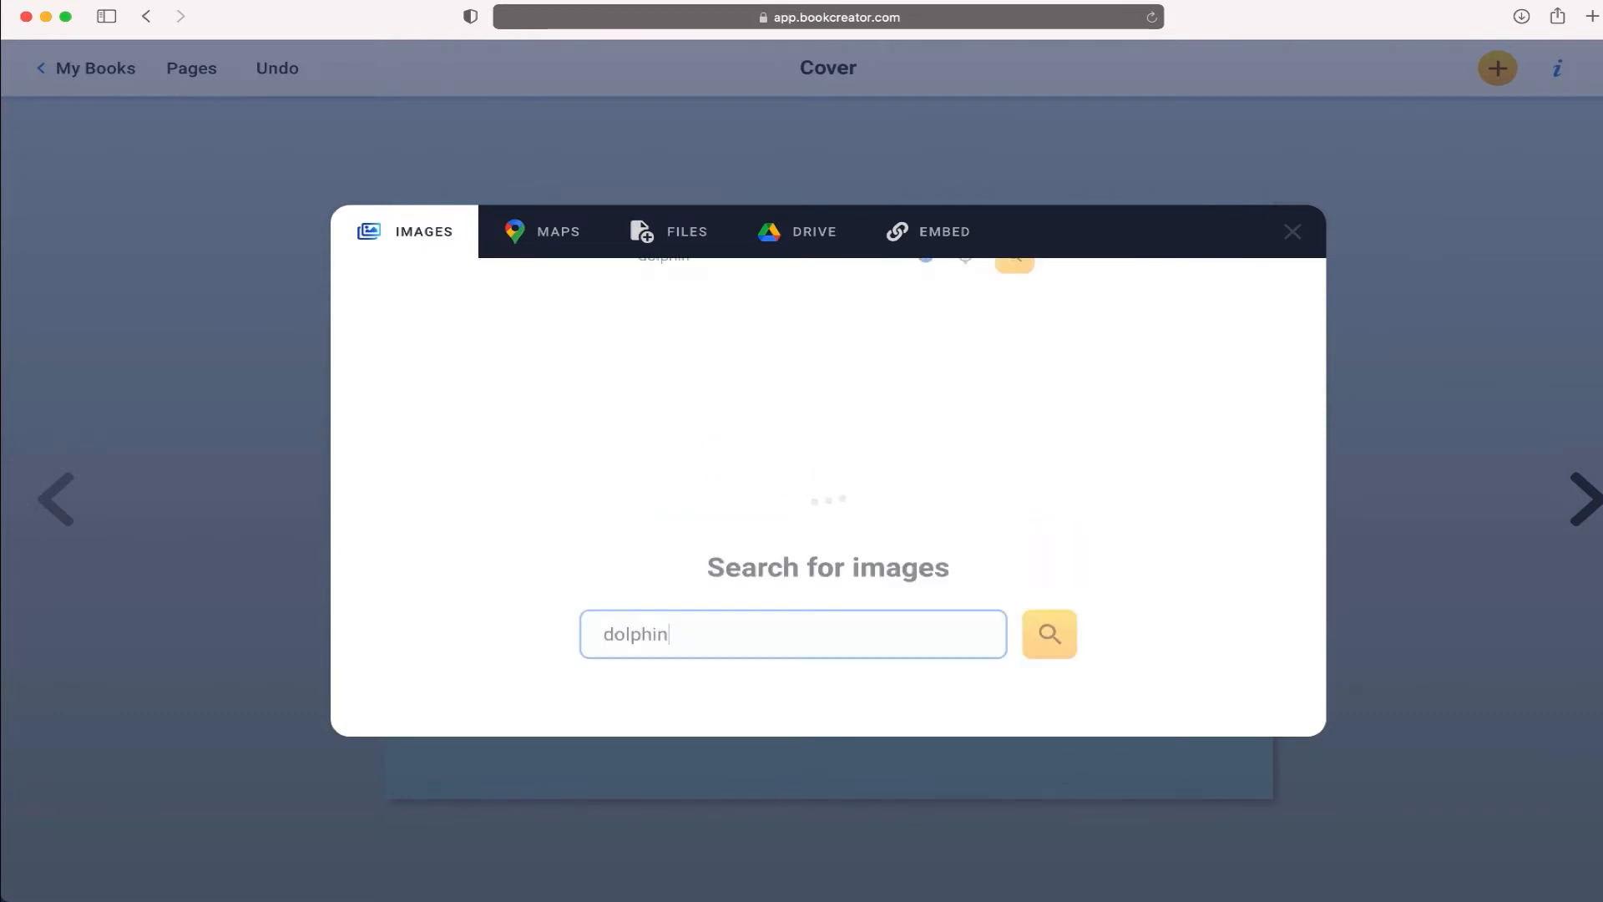
click(1049, 634)
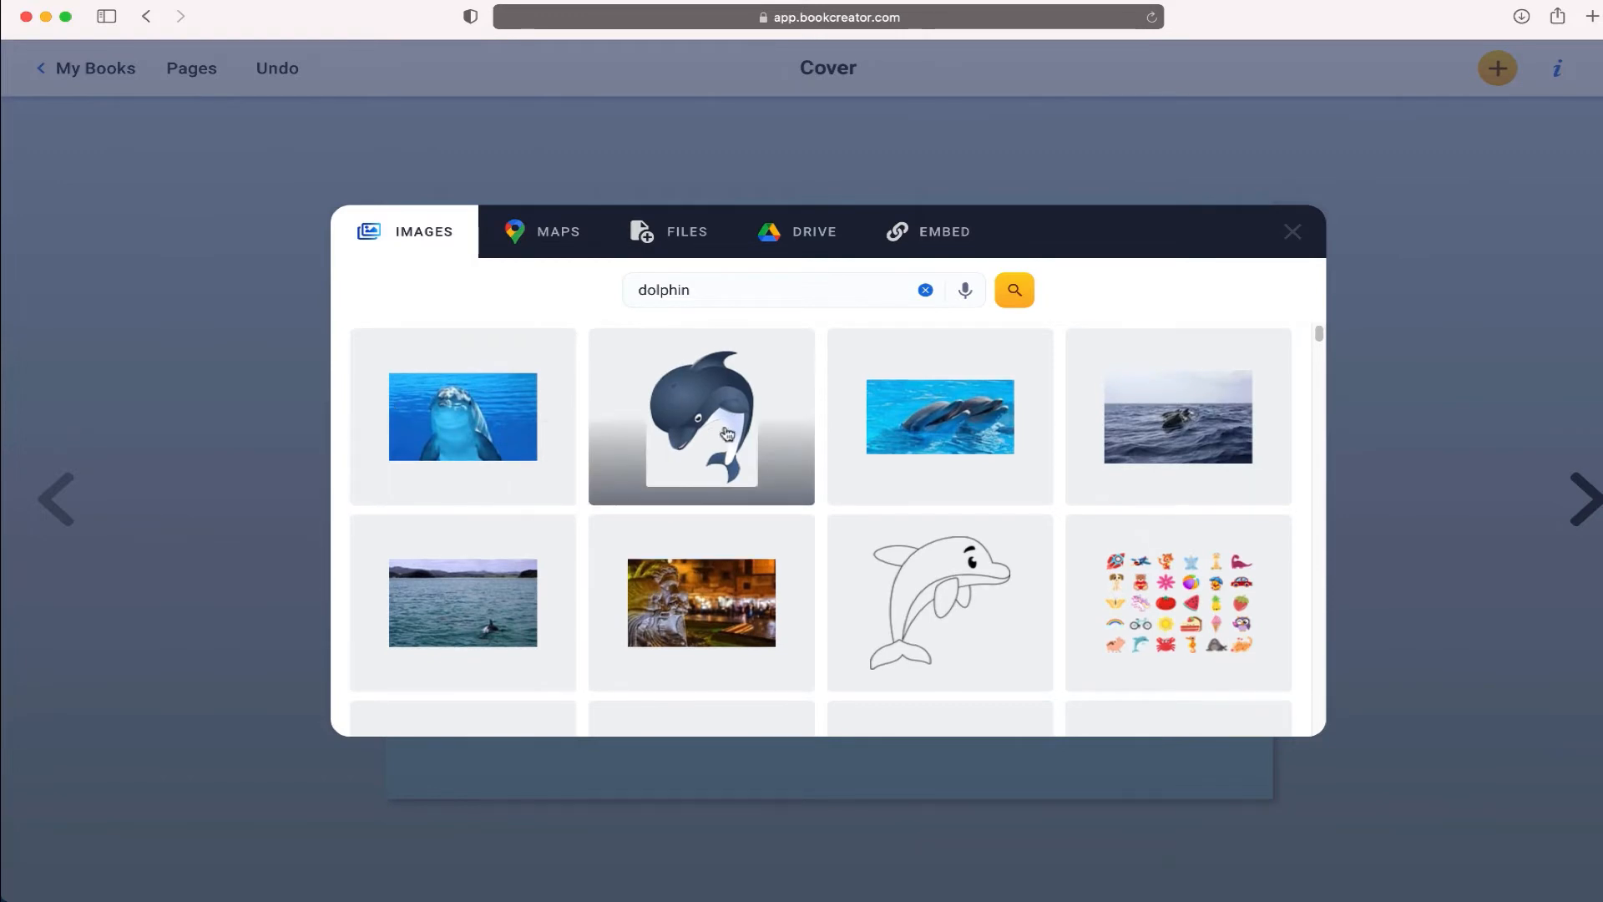
Step: Browse the results and pick the cartoon dolphin illustration
scroll(down, 3)
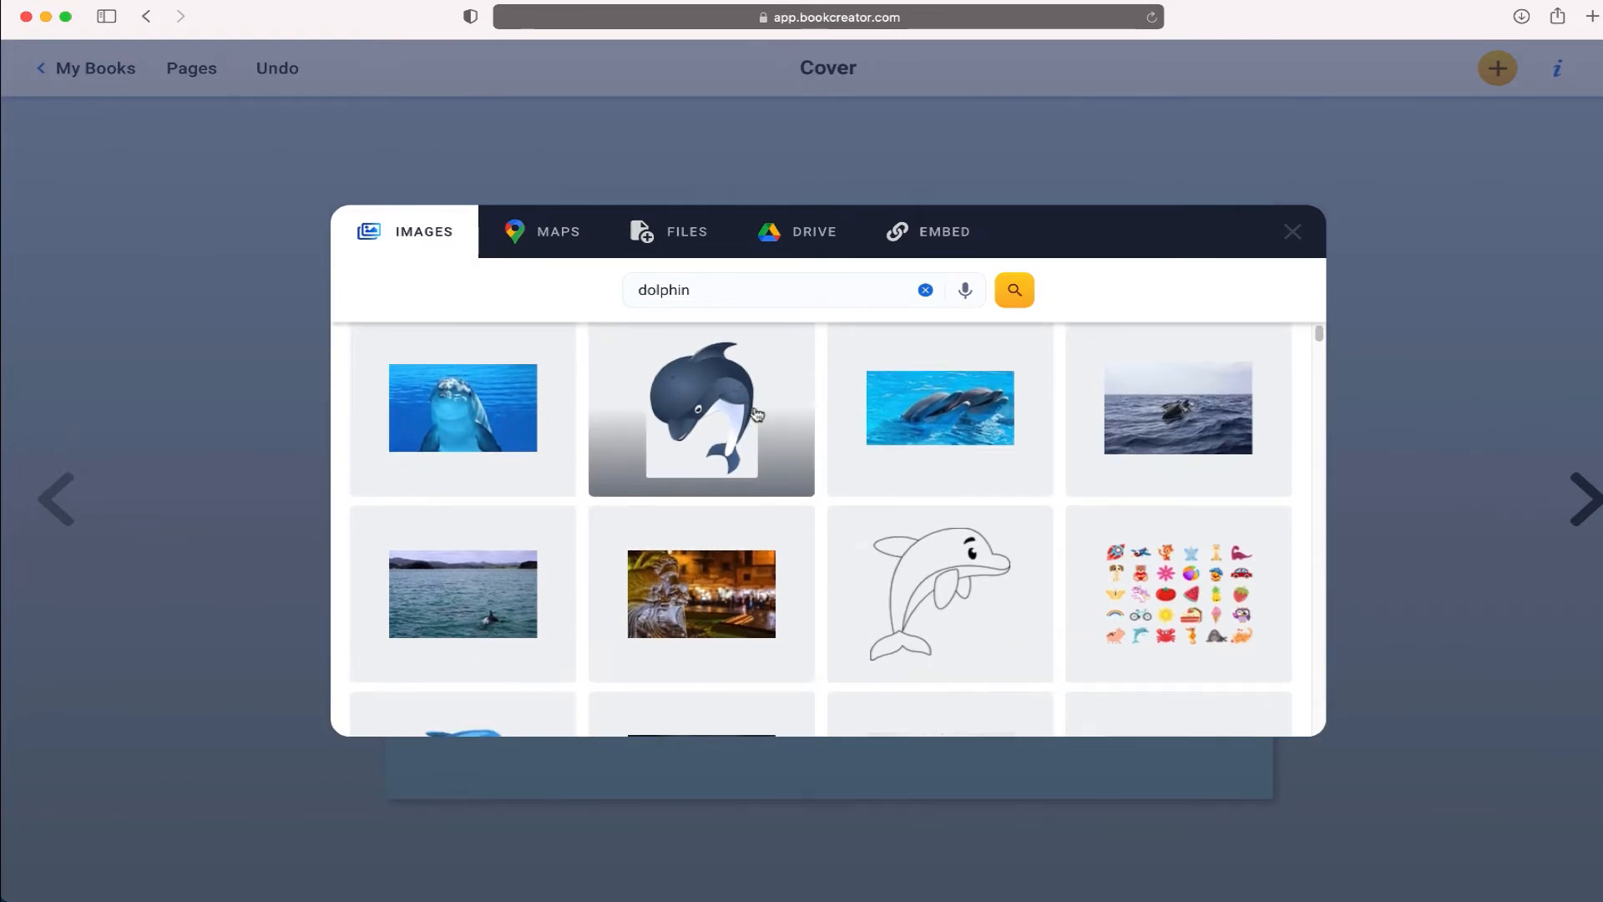
mouse_move(611, 390)
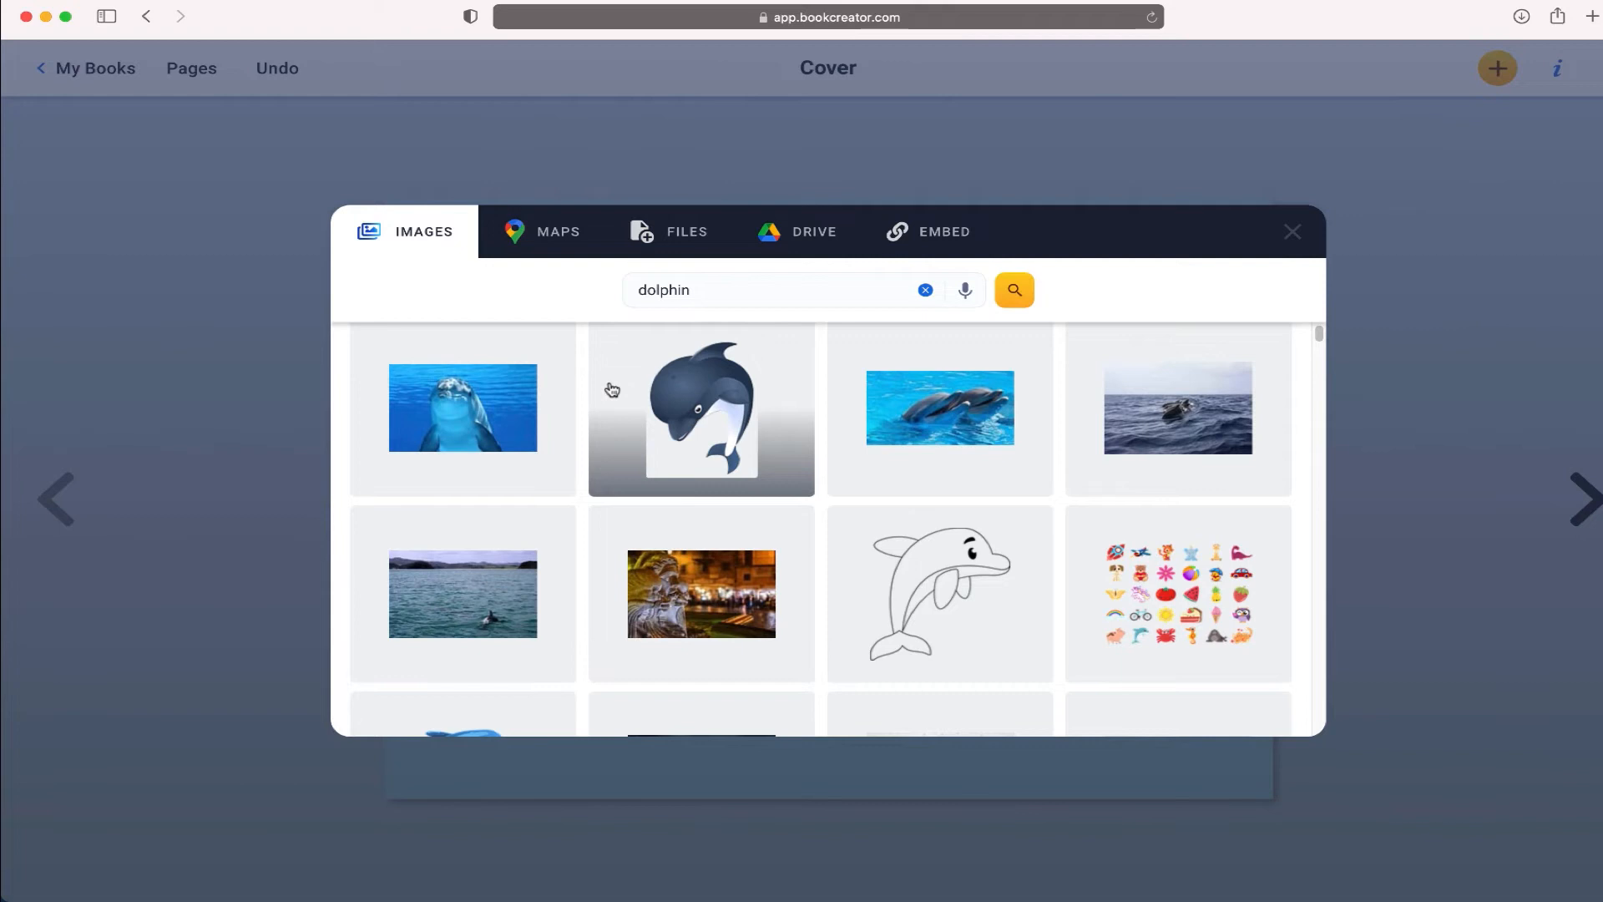
scroll(down, 3)
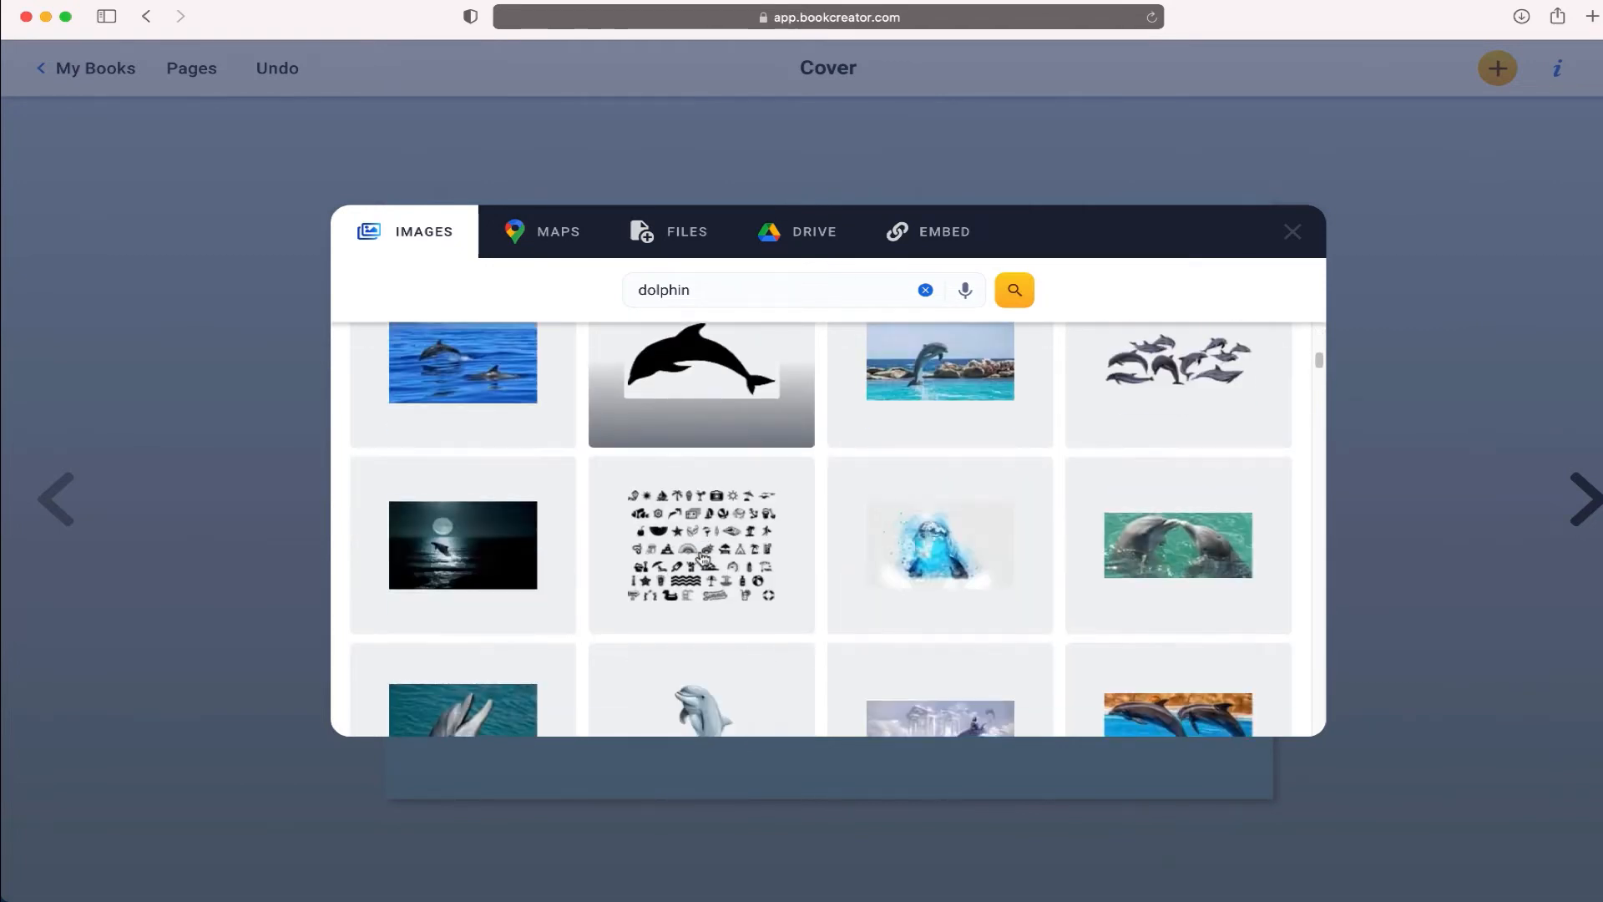
scroll(down, 3)
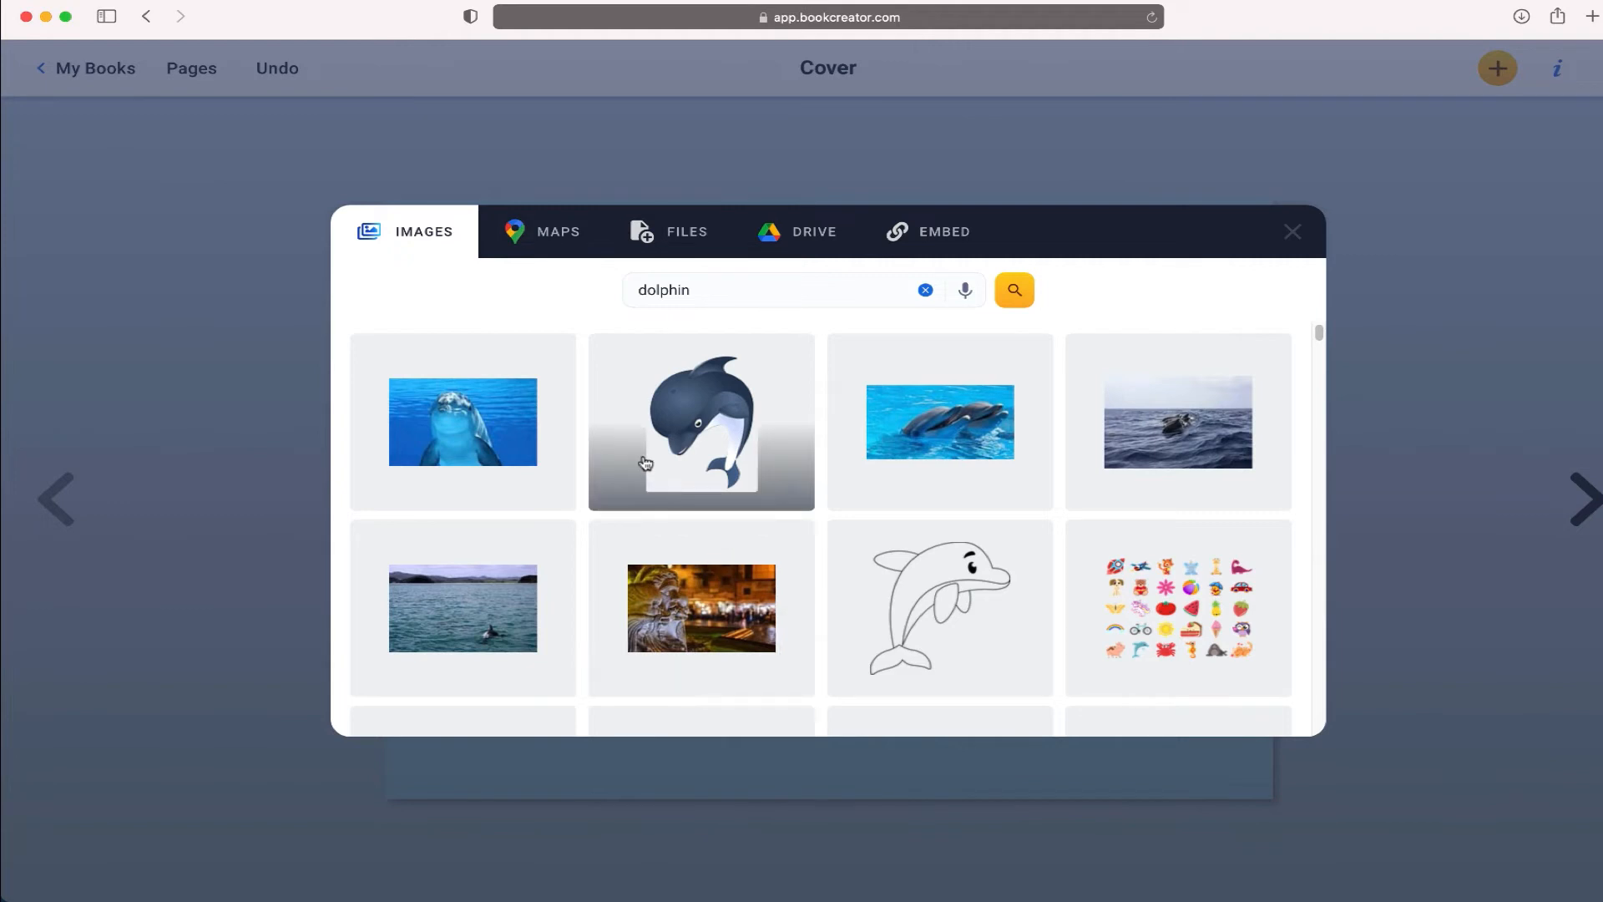
mouse_move(655, 454)
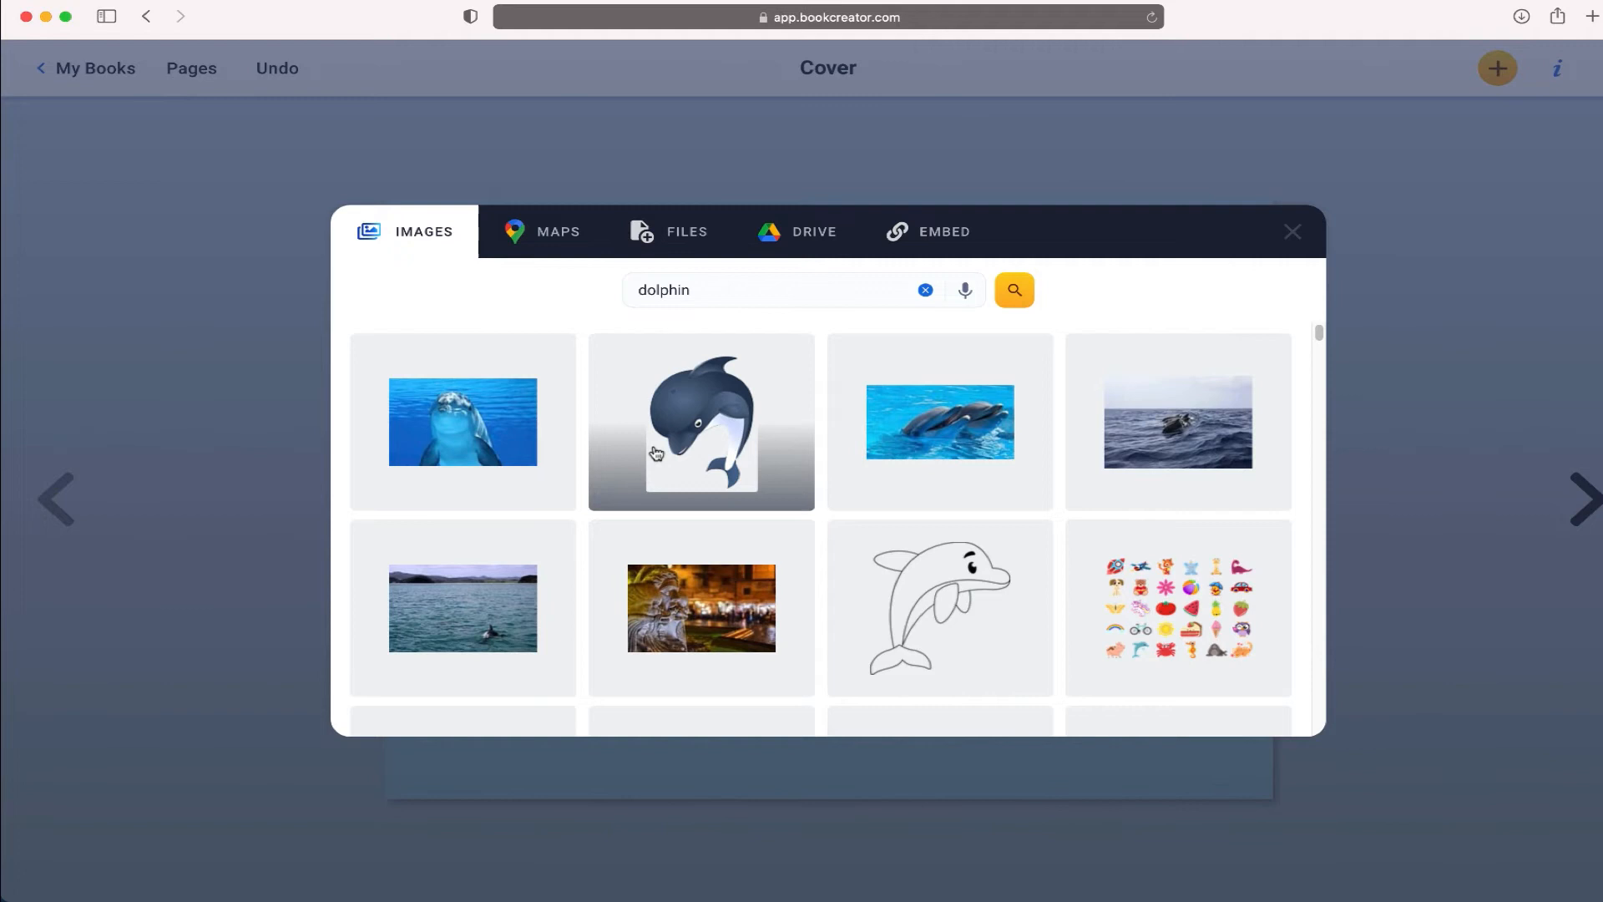
mouse_move(711, 426)
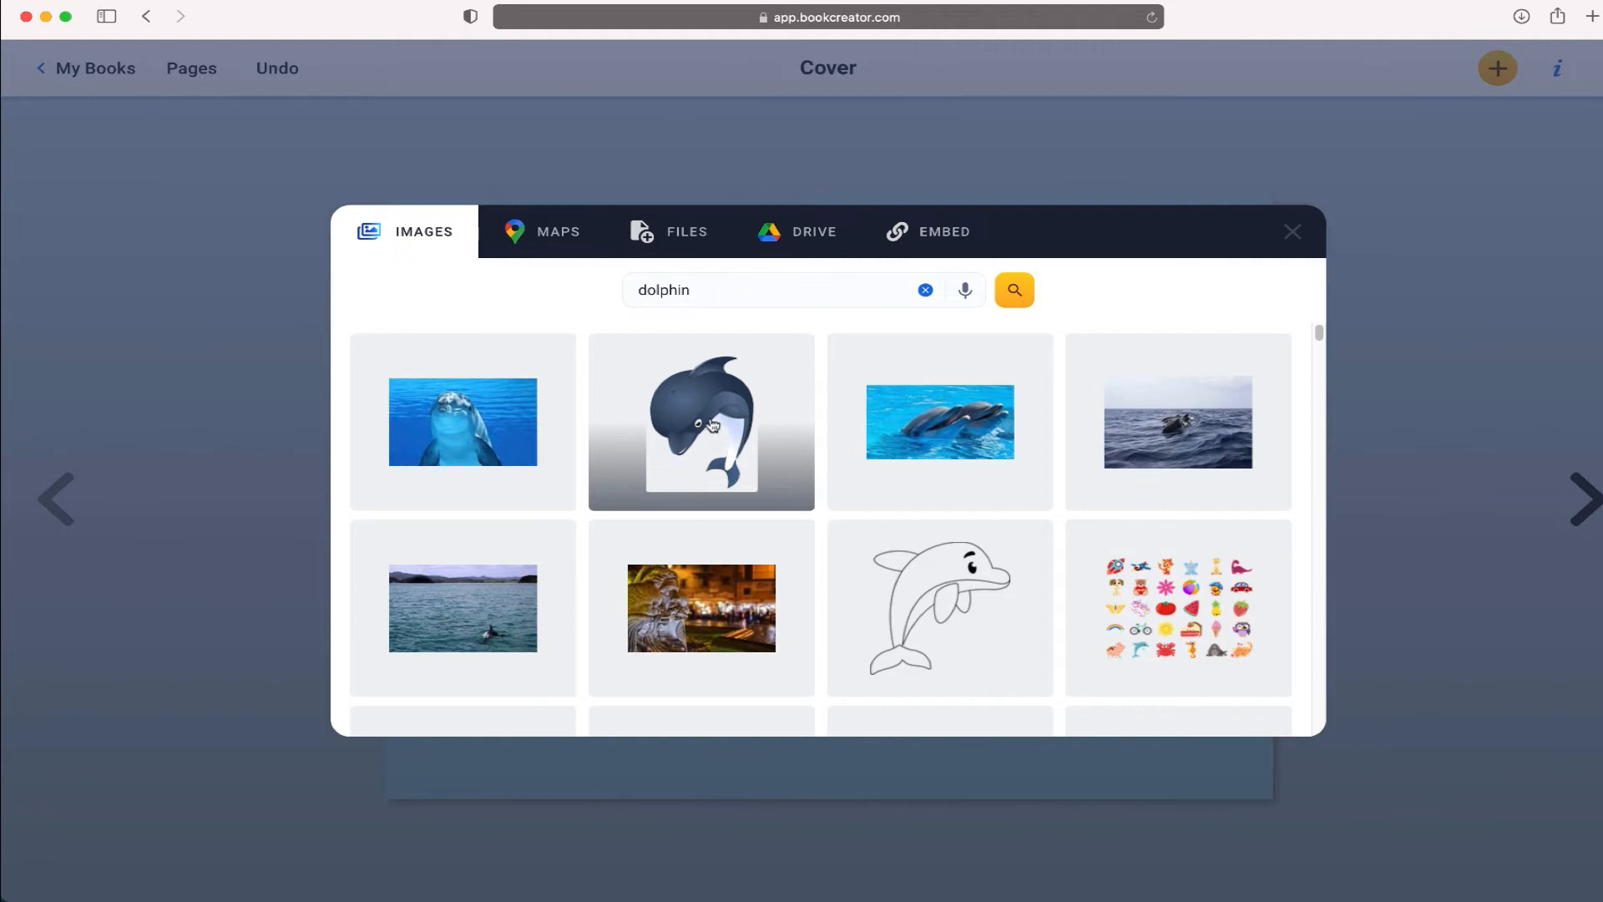
click(701, 421)
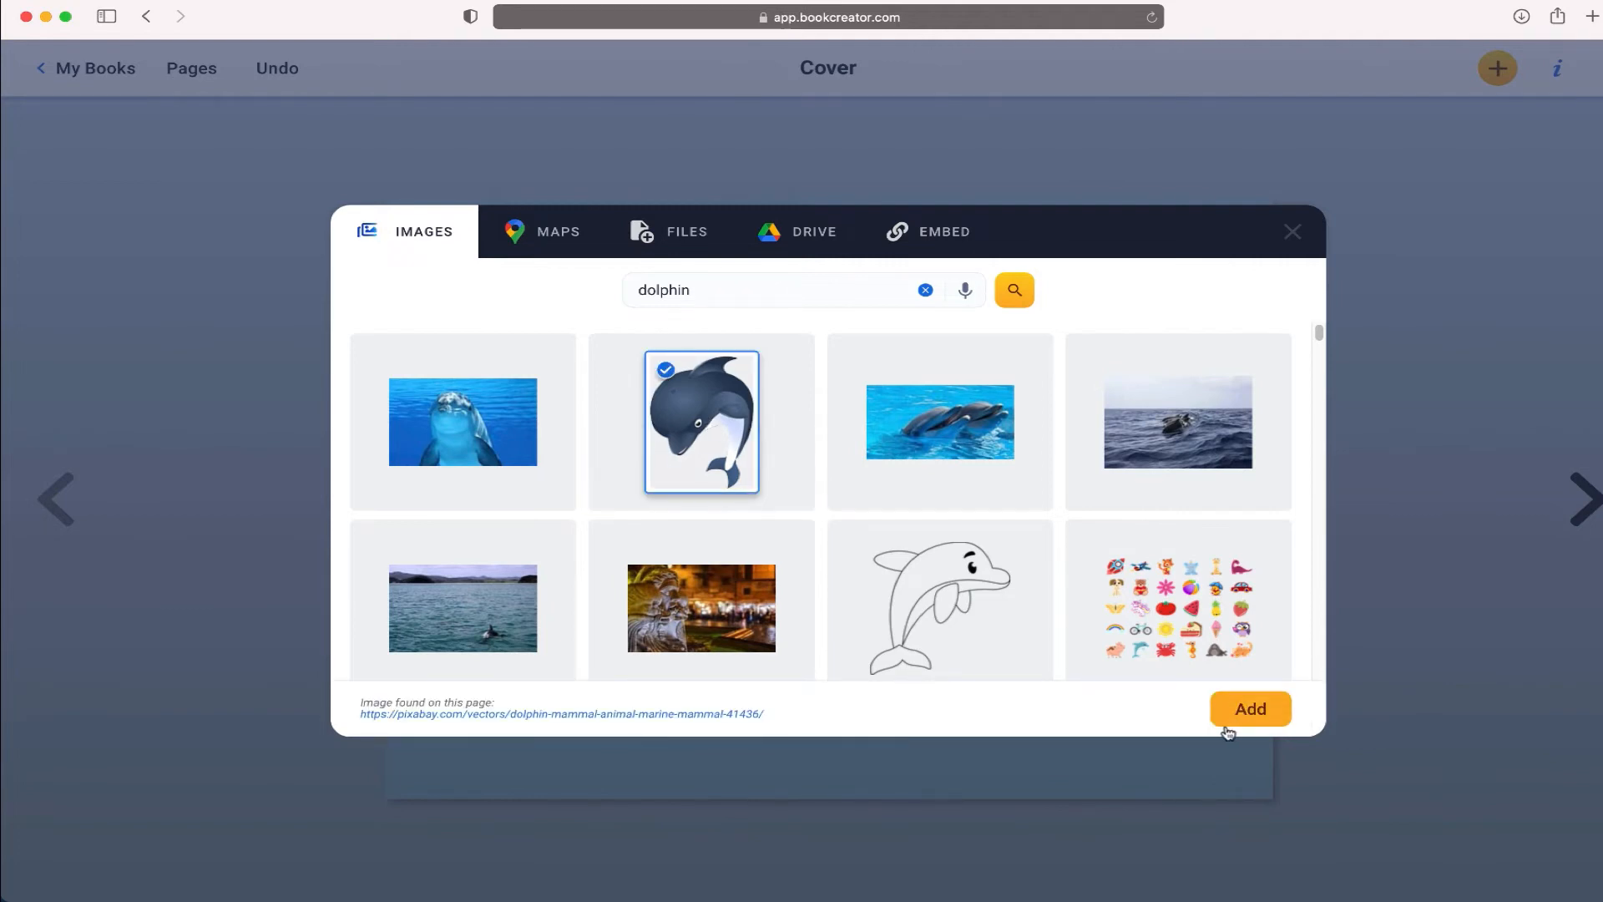
Step: Add the cartoon dolphin to the right of the photo and reveal the media choices again
click(1249, 708)
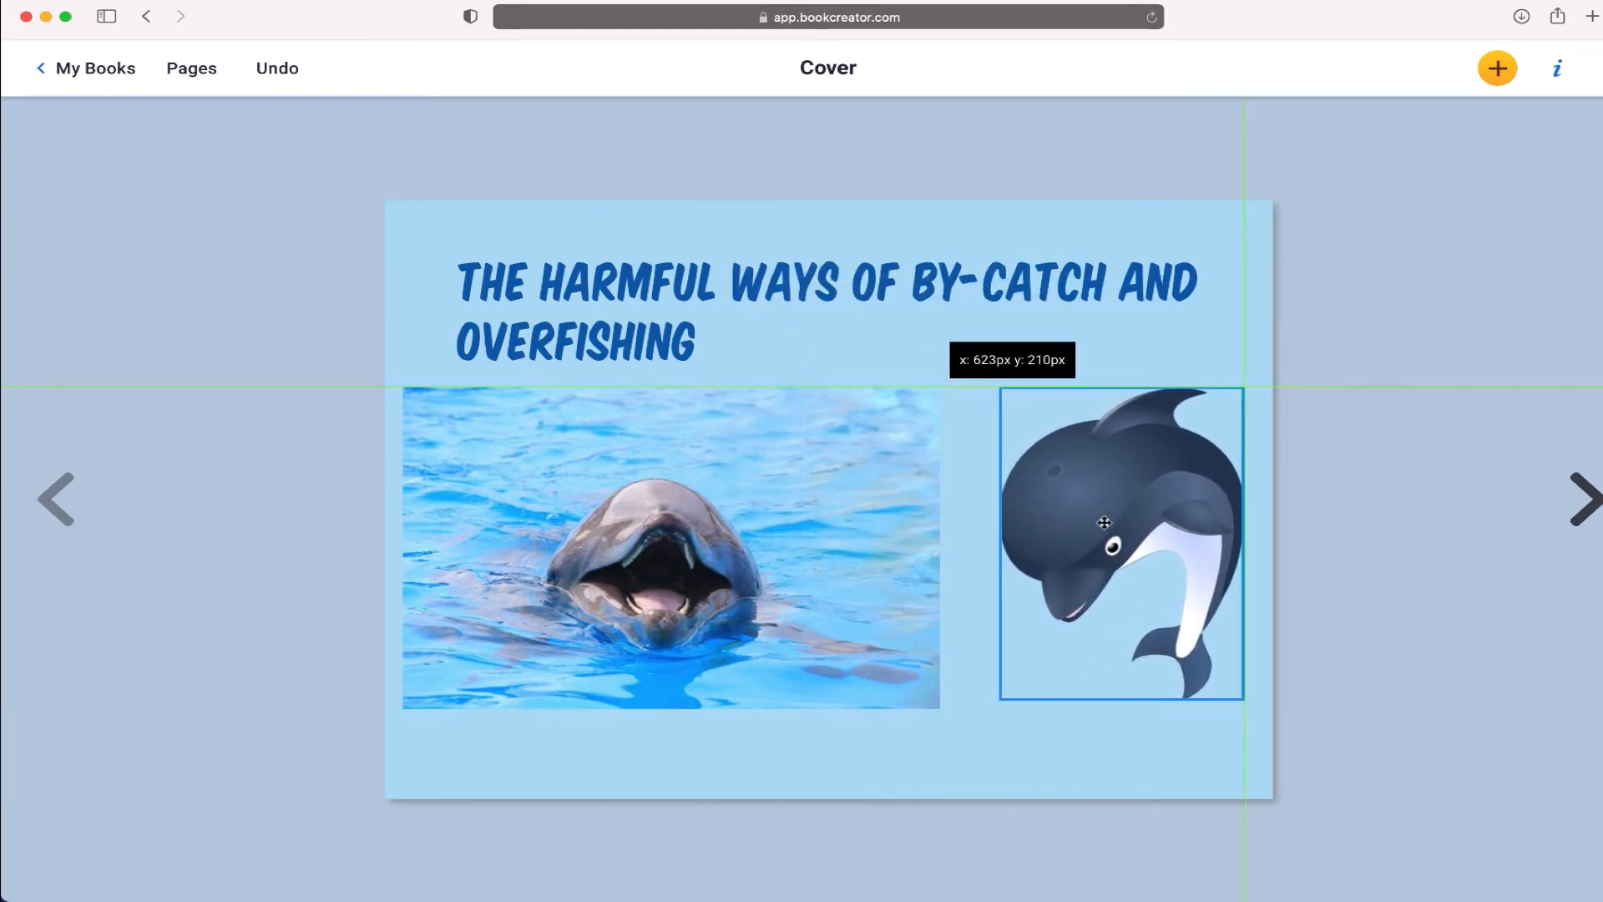
click(1496, 67)
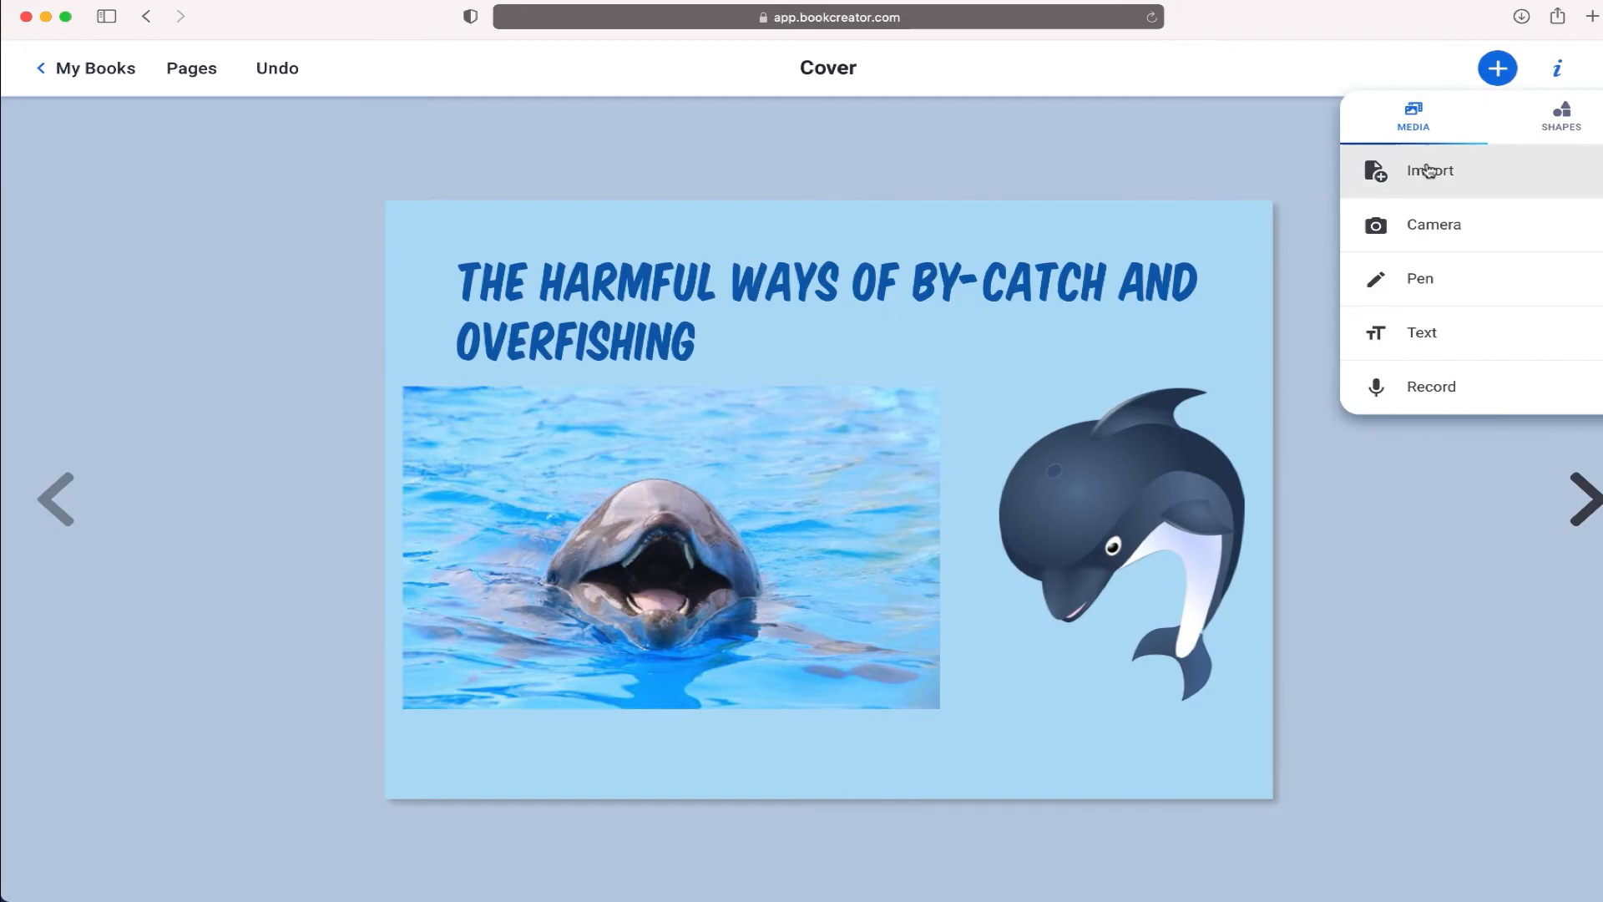
click(1428, 170)
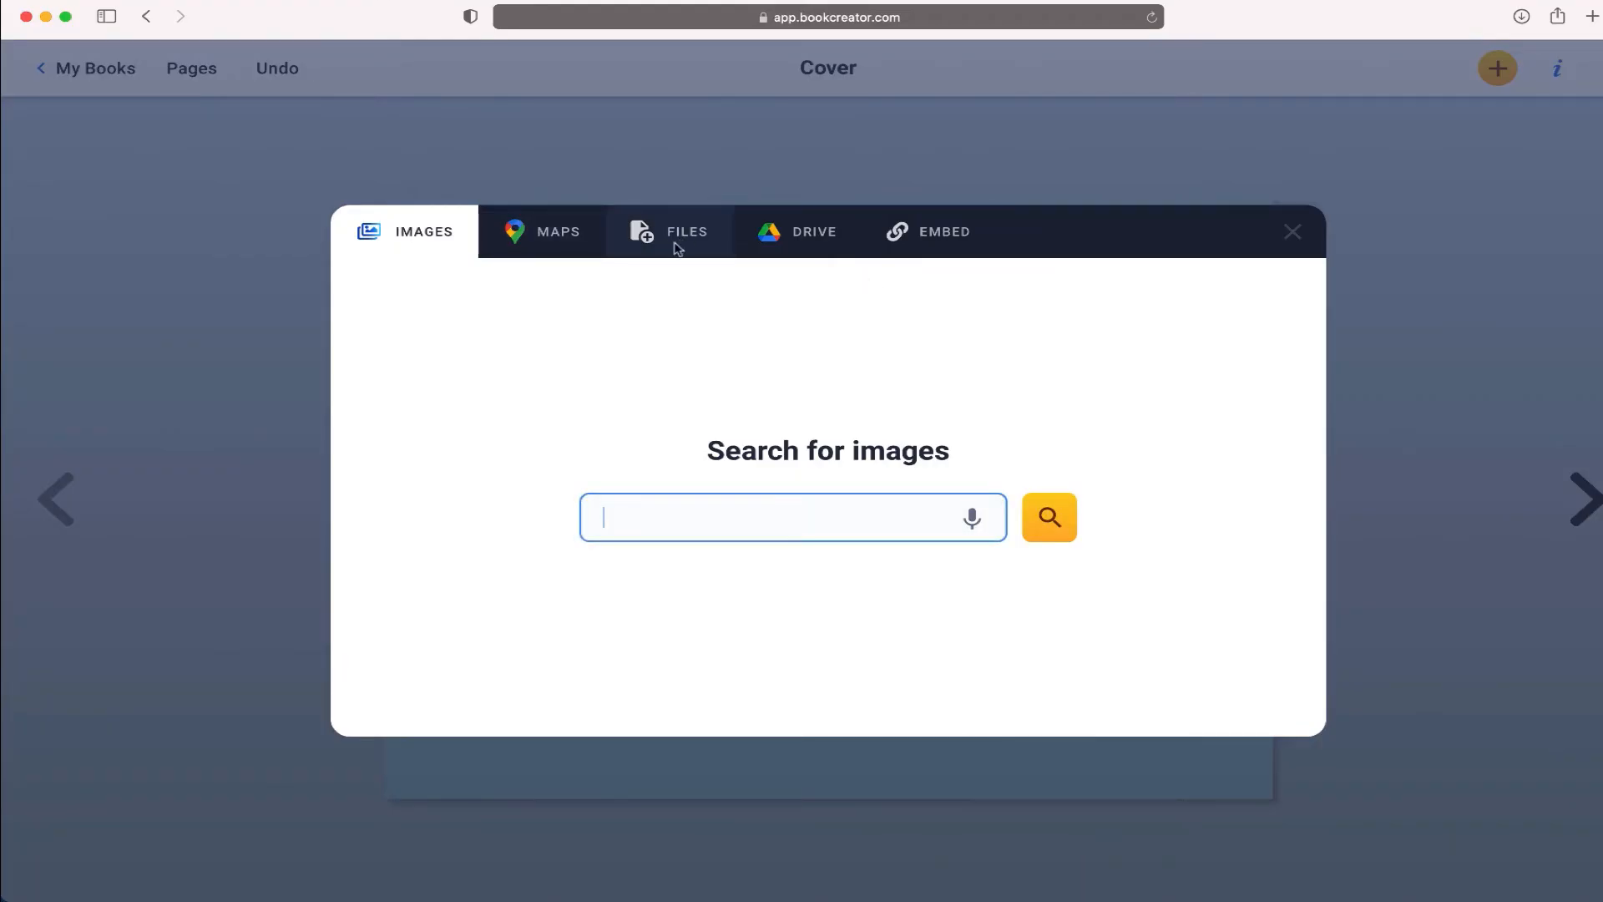
text(dolph)
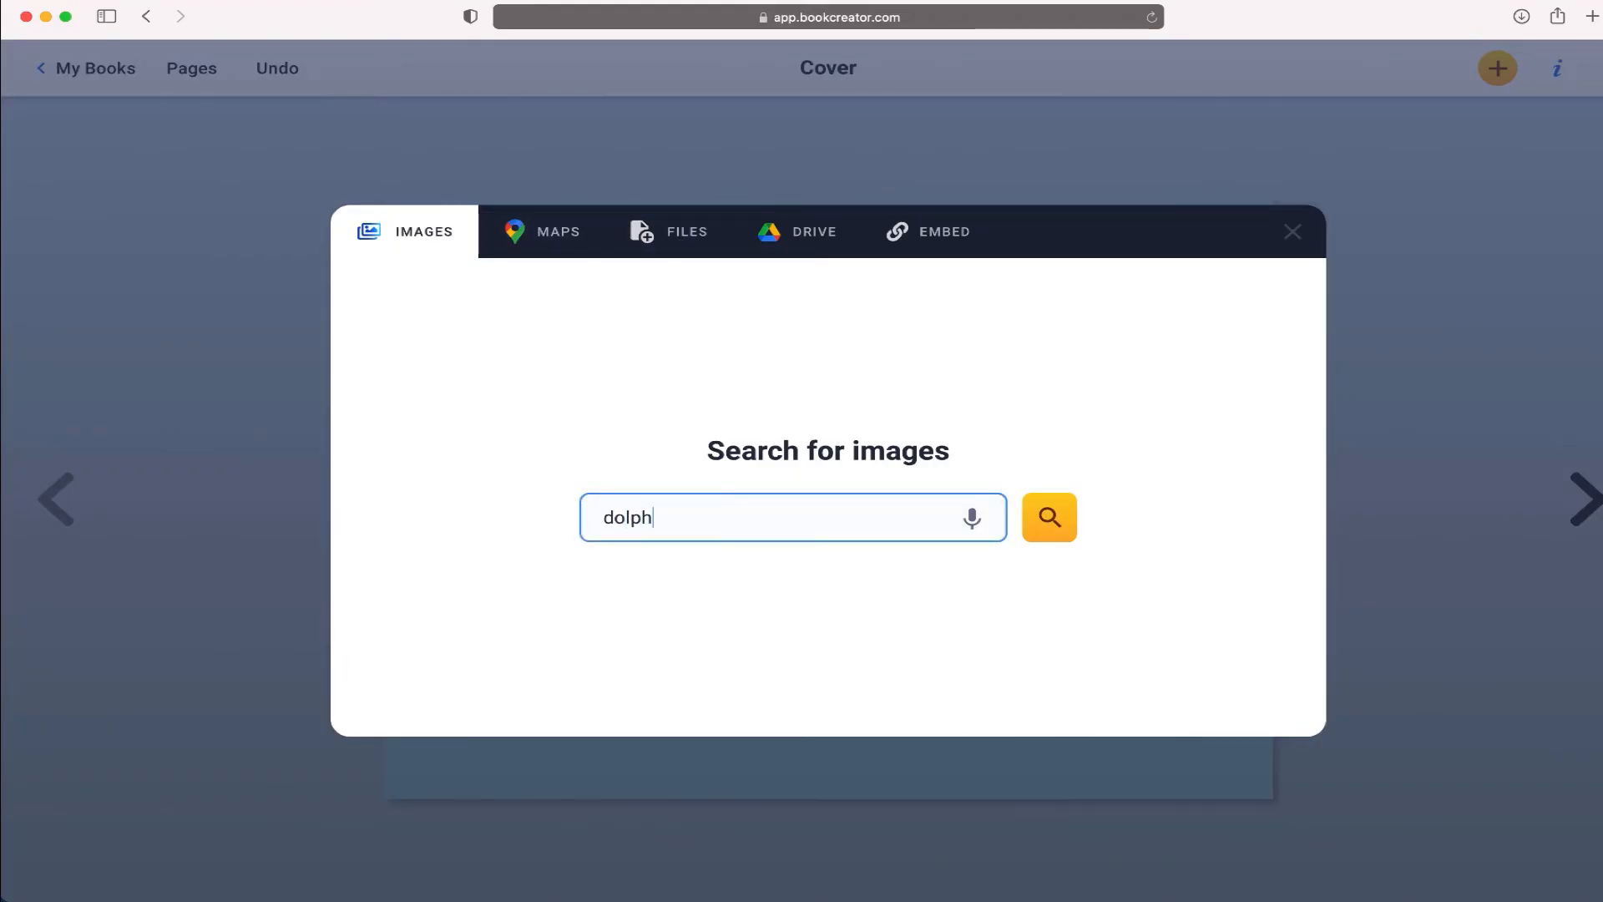
click(1049, 516)
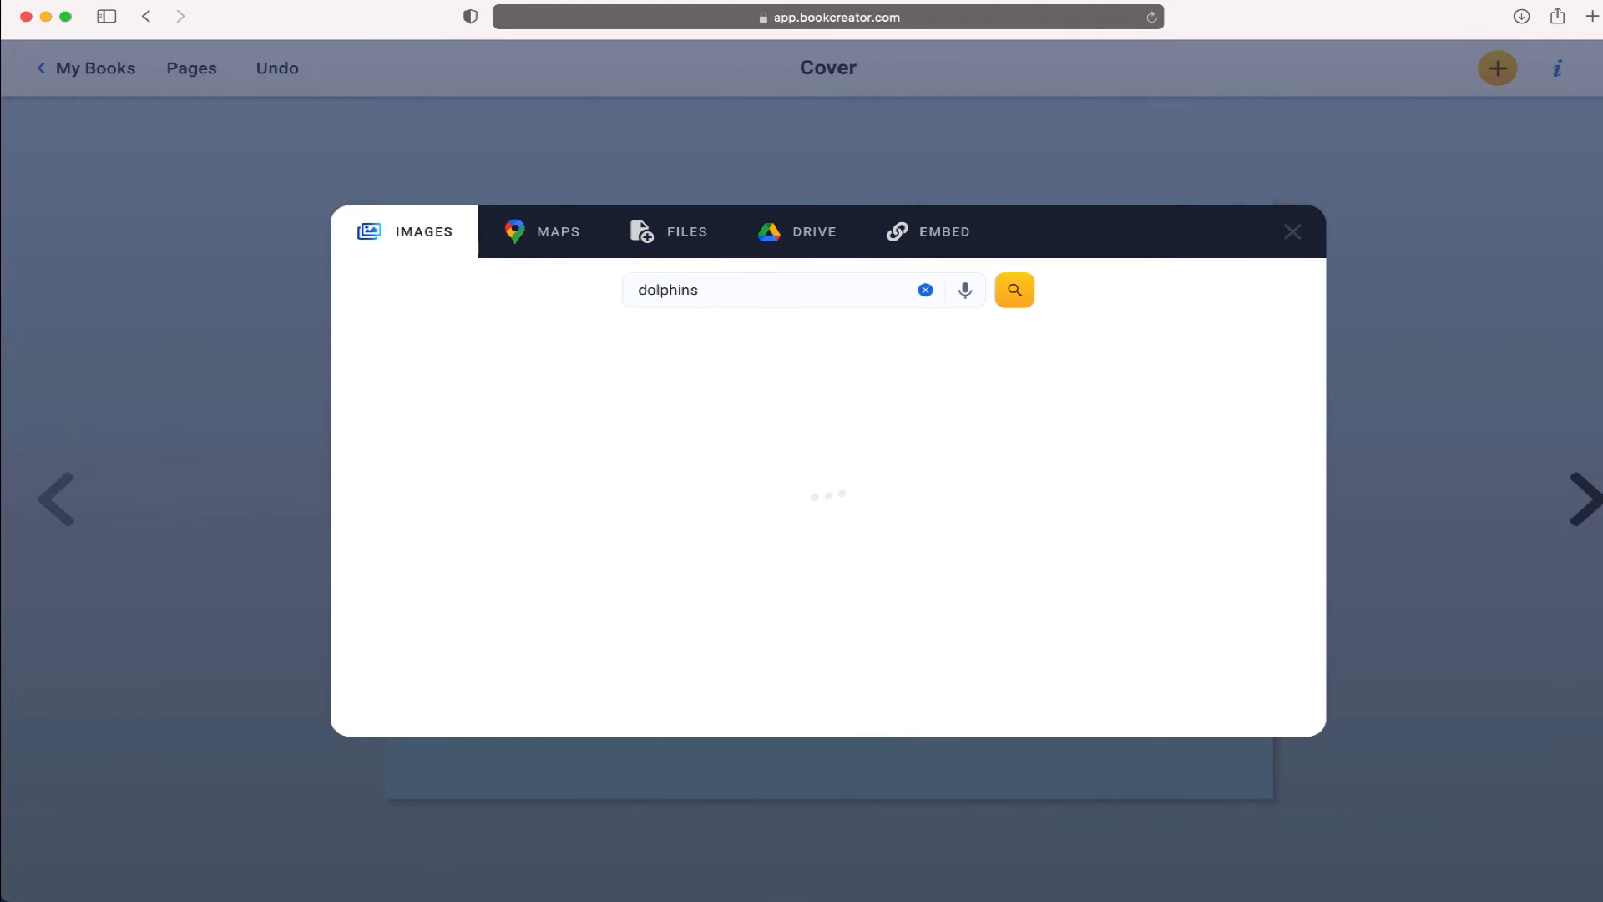
click(1012, 289)
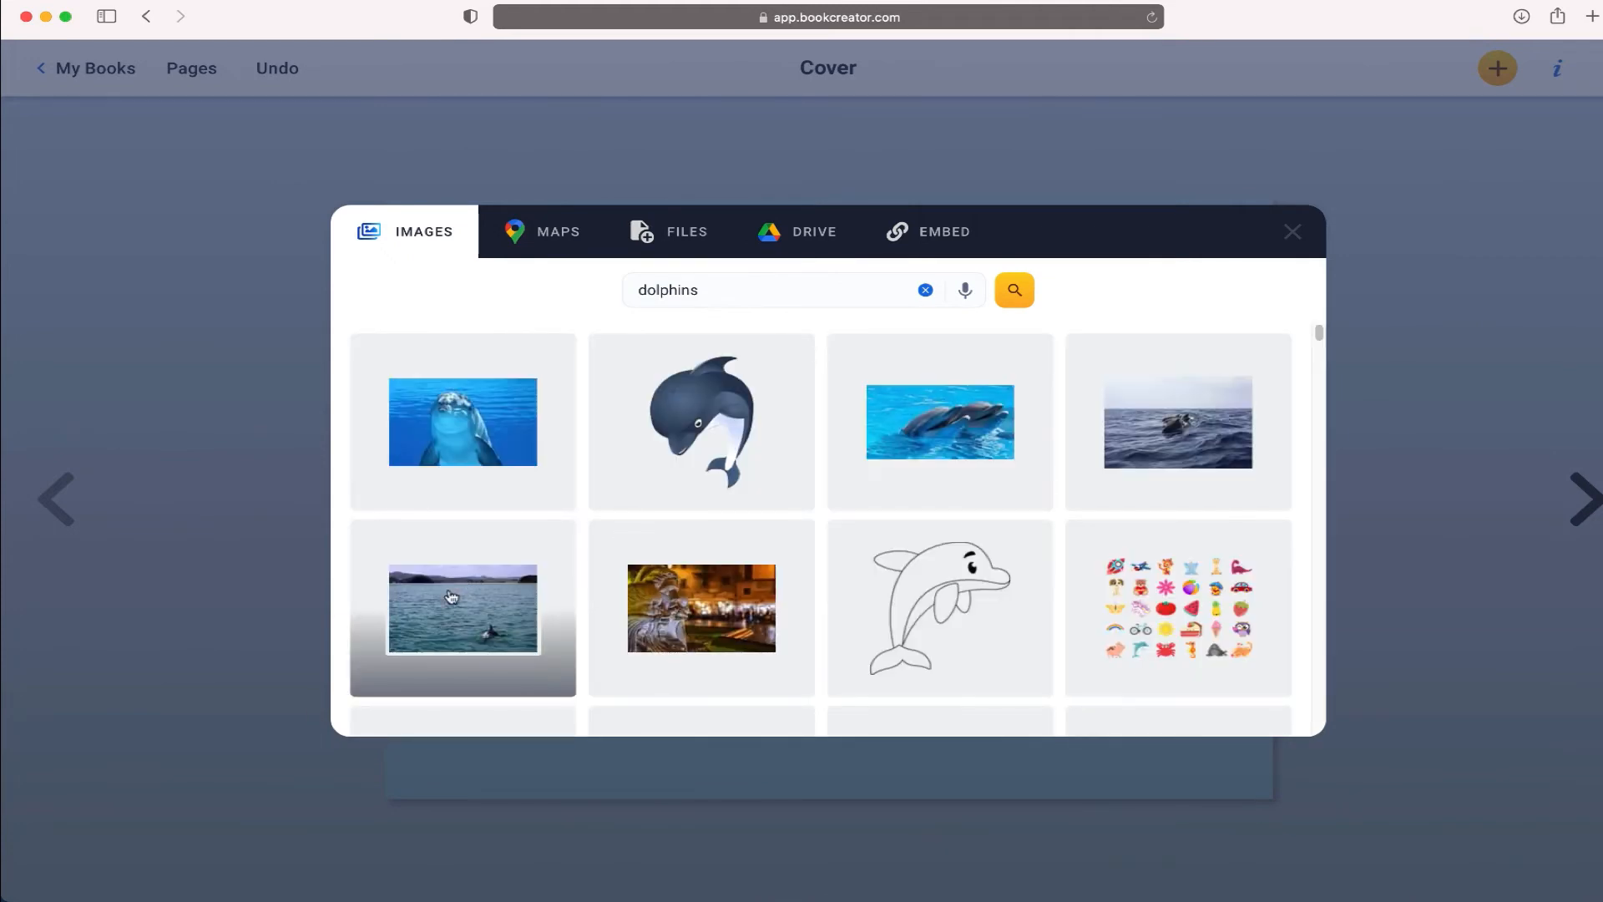
click(1178, 608)
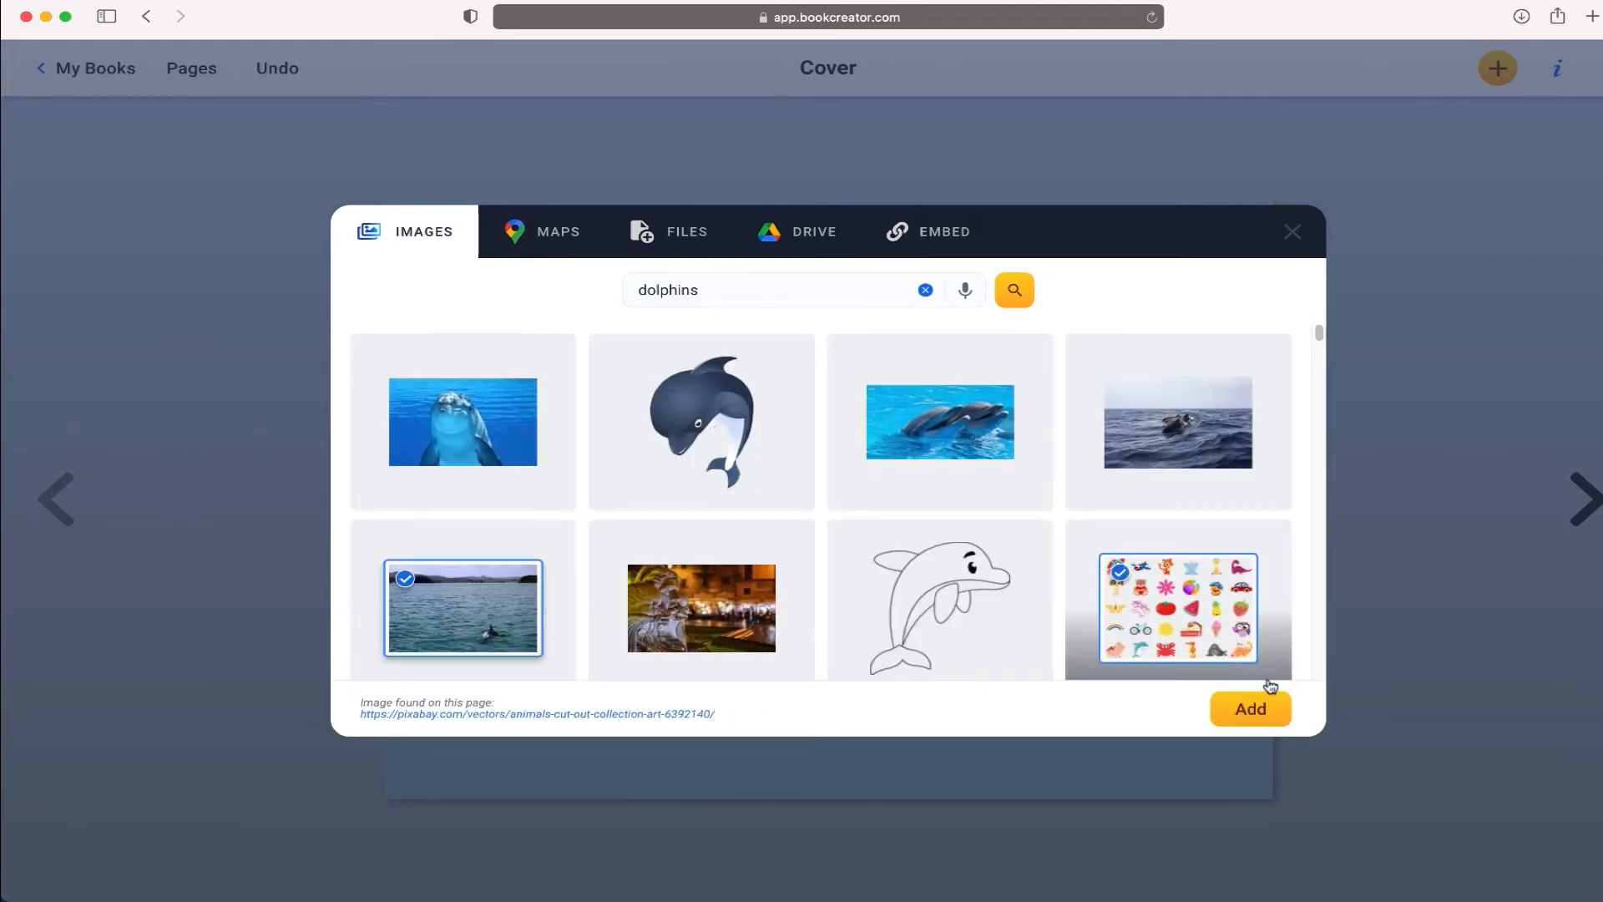
click(1251, 708)
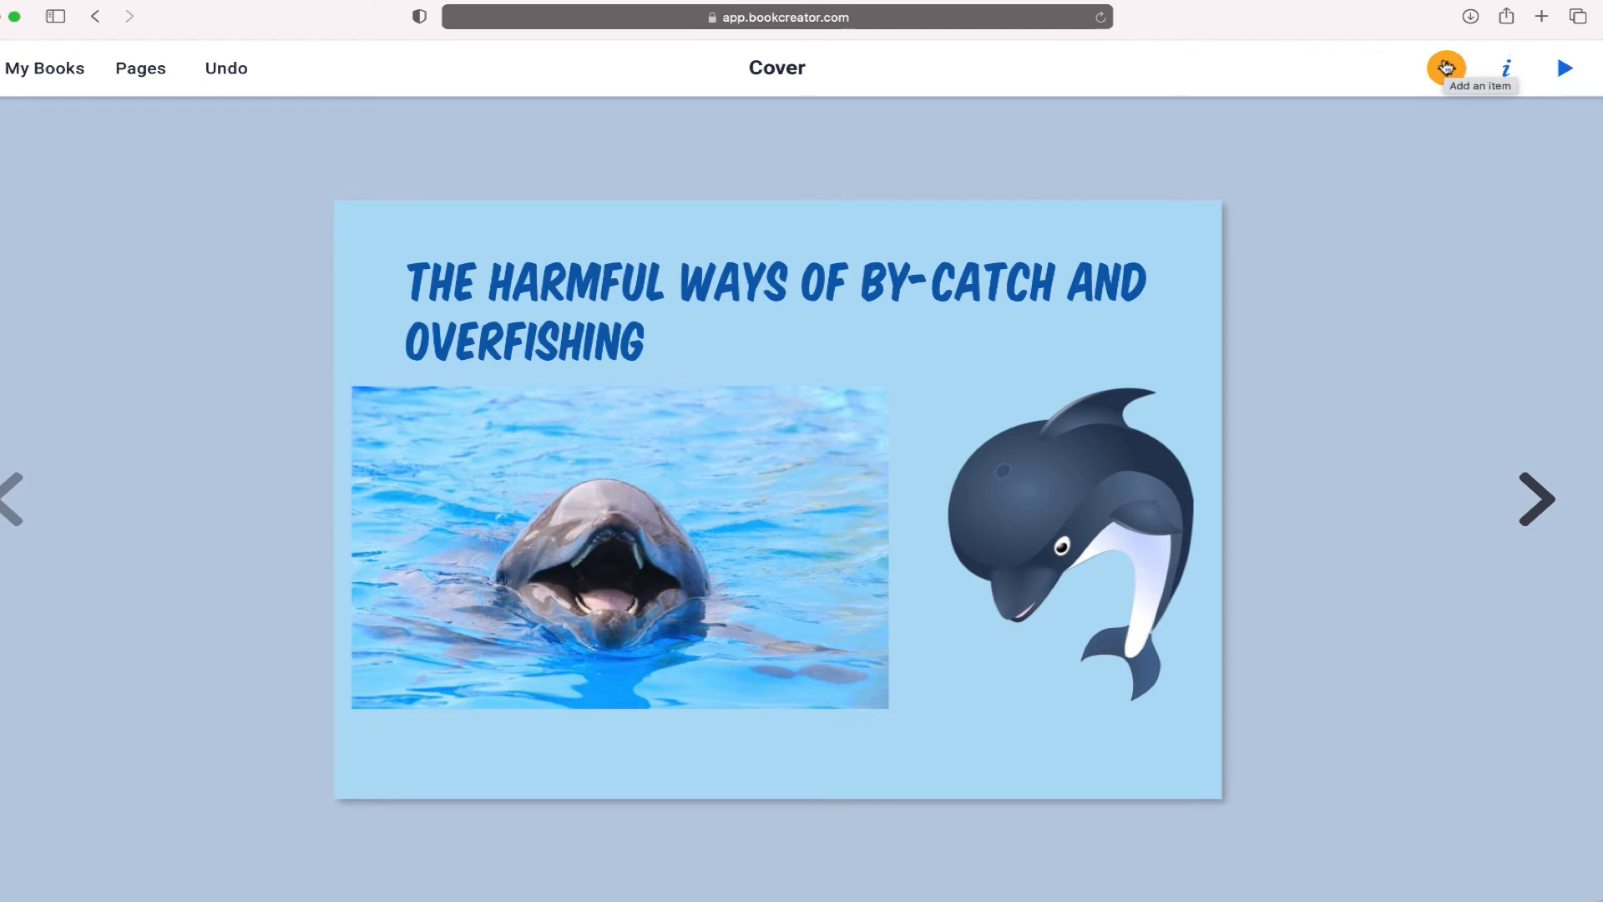
mouse_move(885, 239)
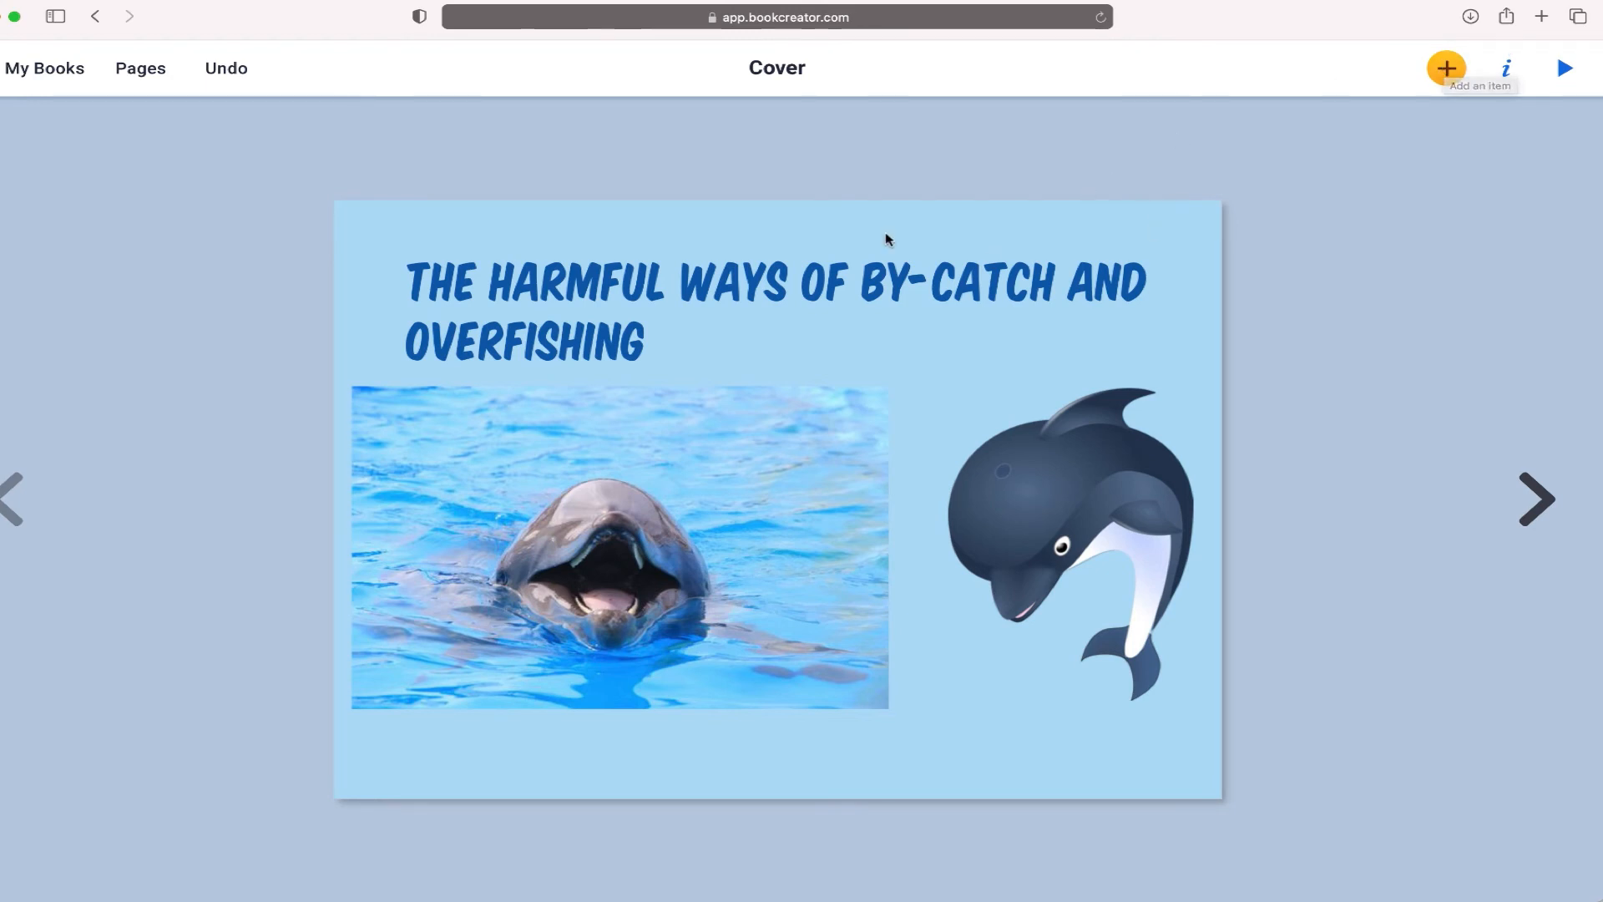